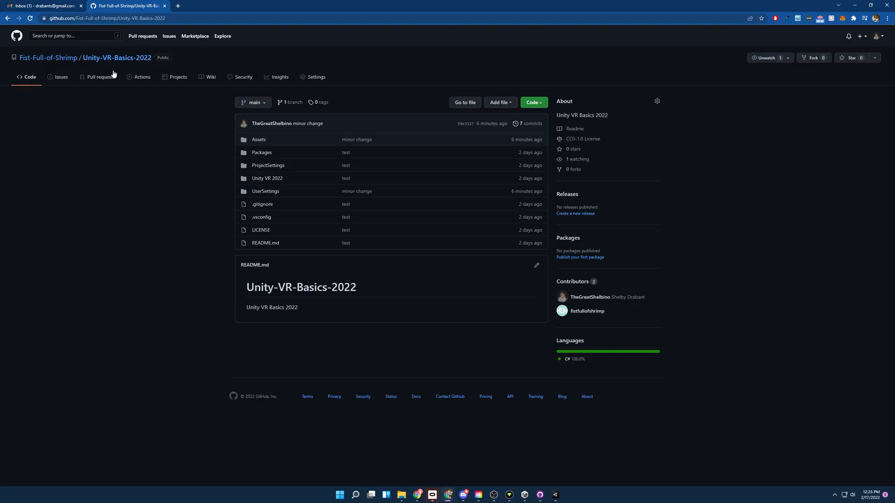
- Add the Unity-VR-Basics-2022-main project folder from the Desktop to Unity Hub
{"action": "left_click", "coordinate": [532, 103]}
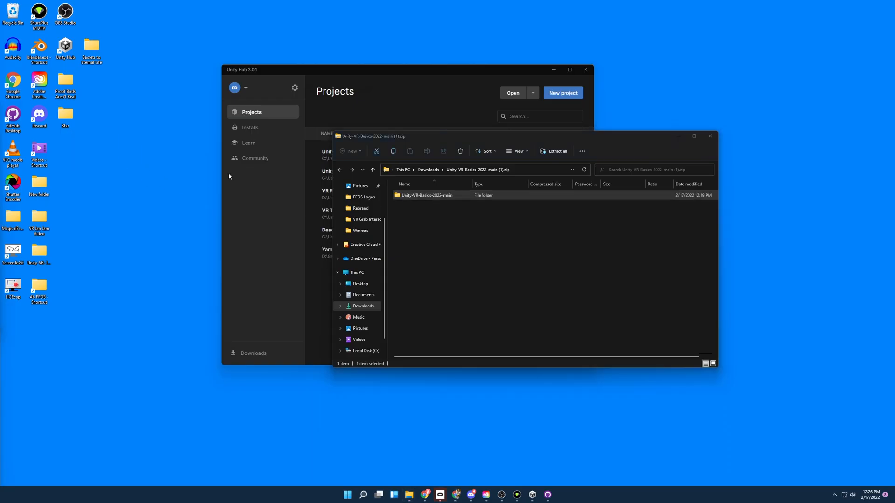
{"action": "left_click", "coordinate": [511, 92]}
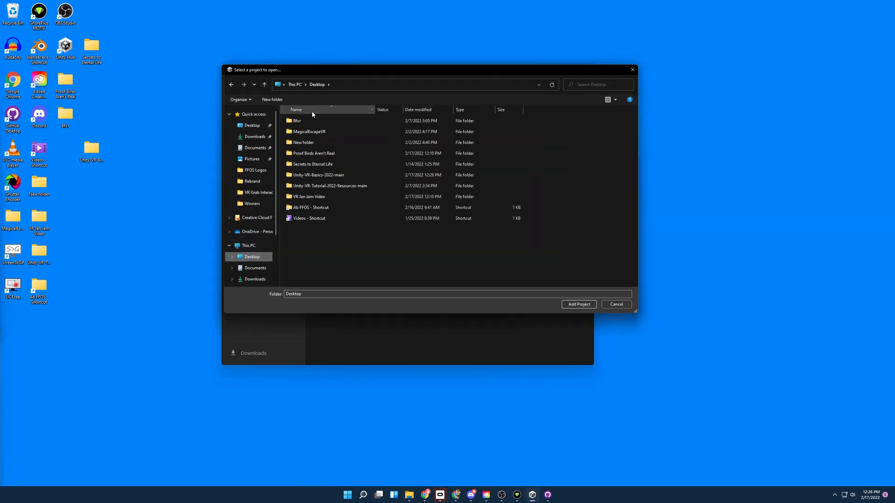
{"action": "left_click", "coordinate": [578, 304]}
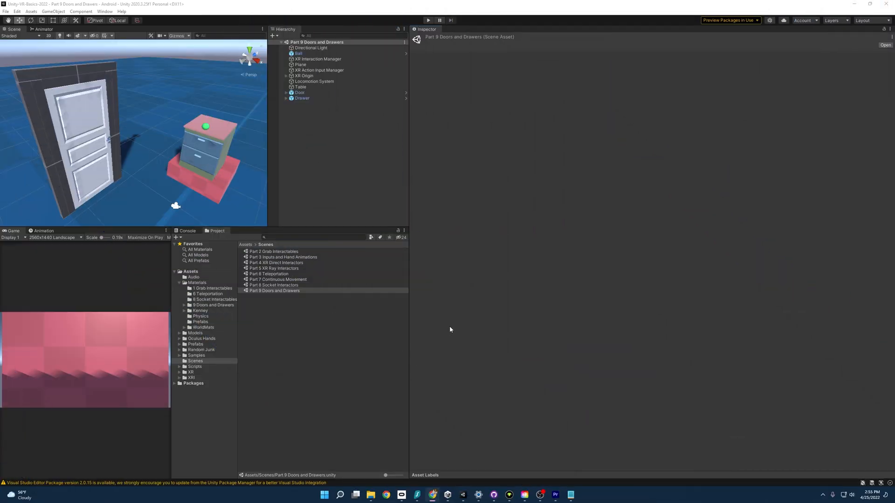
{"action": "mouse_move", "coordinate": [284, 293]}
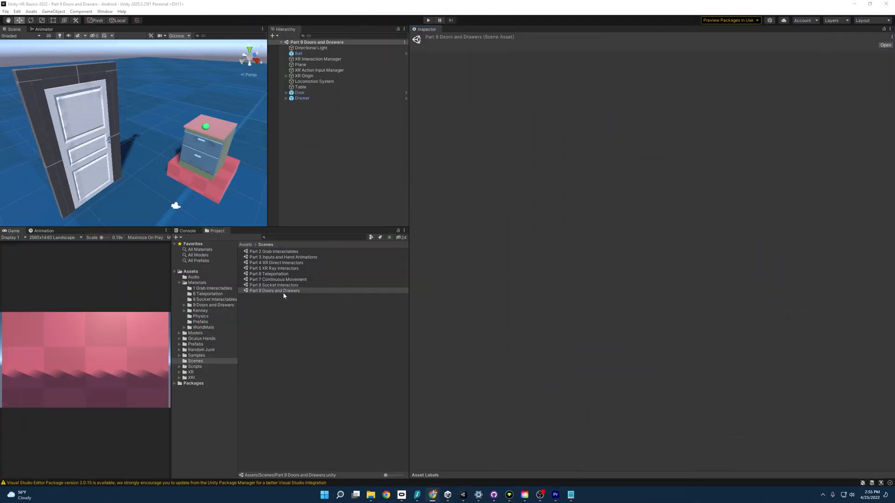
{"action": "left_click", "coordinate": [274, 291]}
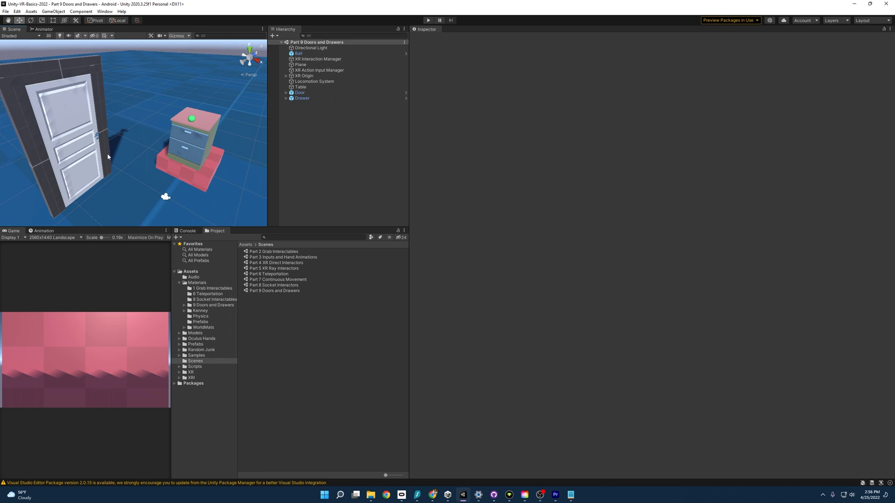
{"action": "left_click_drag", "start_coordinate": [108, 157], "coordinate": [135, 133]}
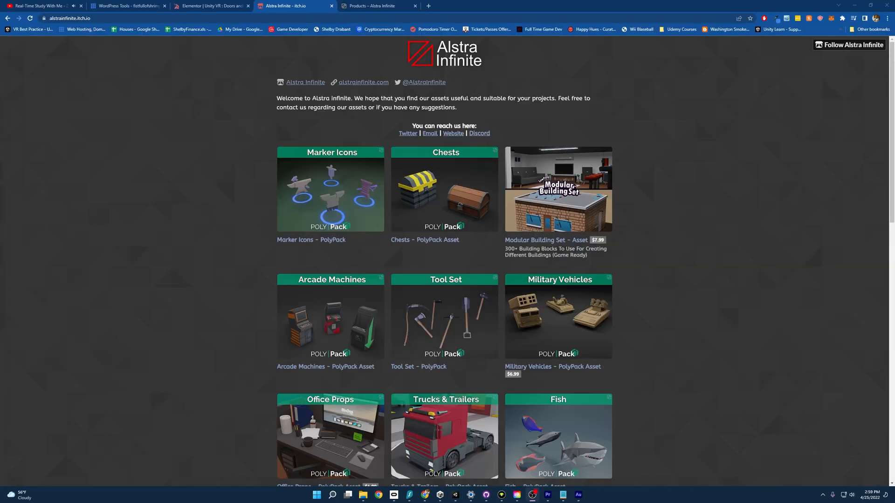
- Scroll through the Alstra Infinite PolyPack asset listings on itch.io
{"action": "scroll", "scroll_direction": "down", "scroll_amount": 3}
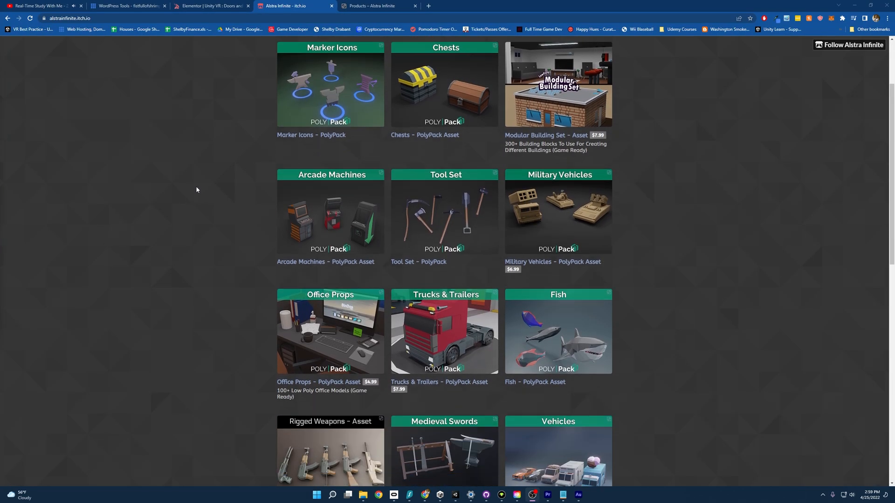
{"action": "scroll", "scroll_direction": "down", "scroll_amount": 3}
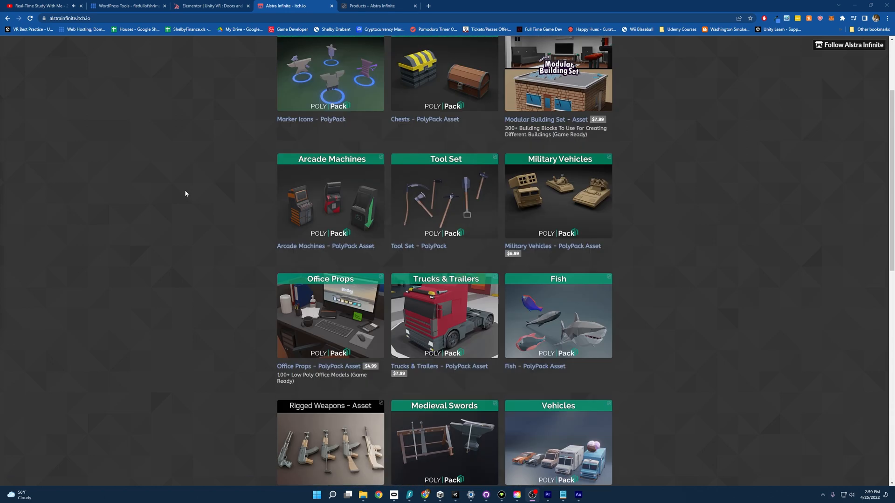
{"action": "scroll", "scroll_direction": "up", "scroll_amount": 3}
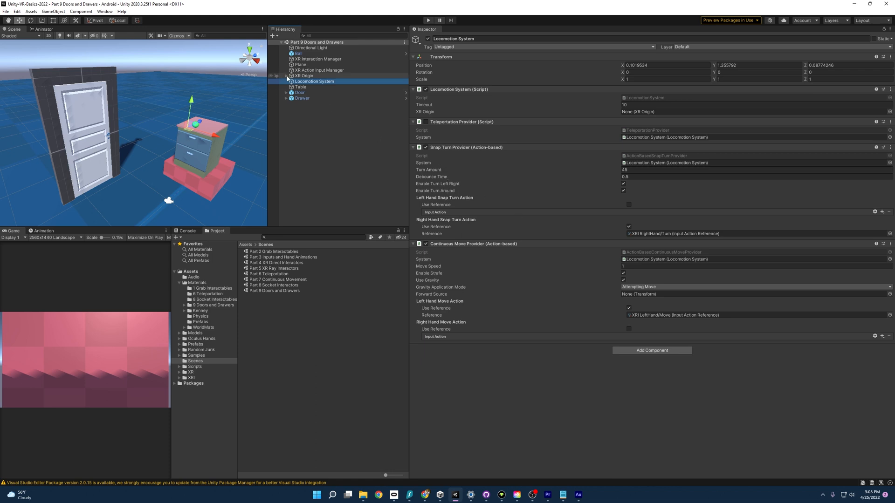
- Expand XR Origin and review the RightHand and LeftHand Controllers in the Inspector
{"action": "left_click", "coordinate": [323, 109]}
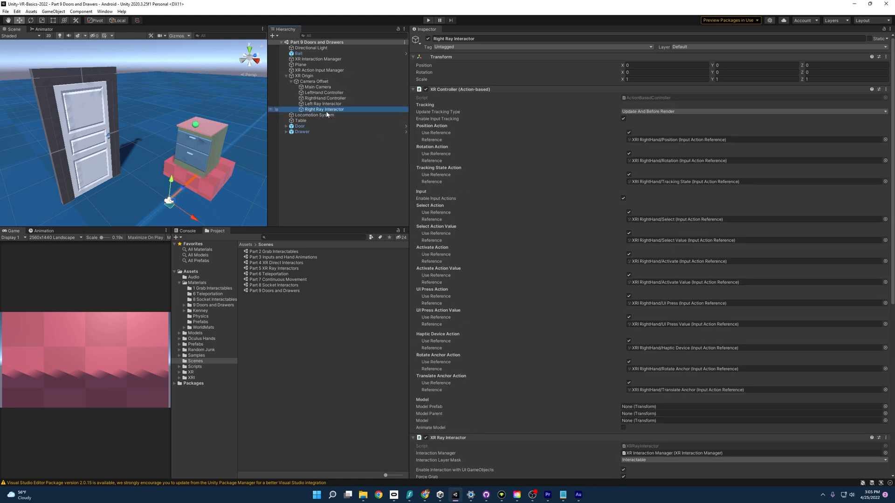
{"action": "left_click", "coordinate": [323, 98]}
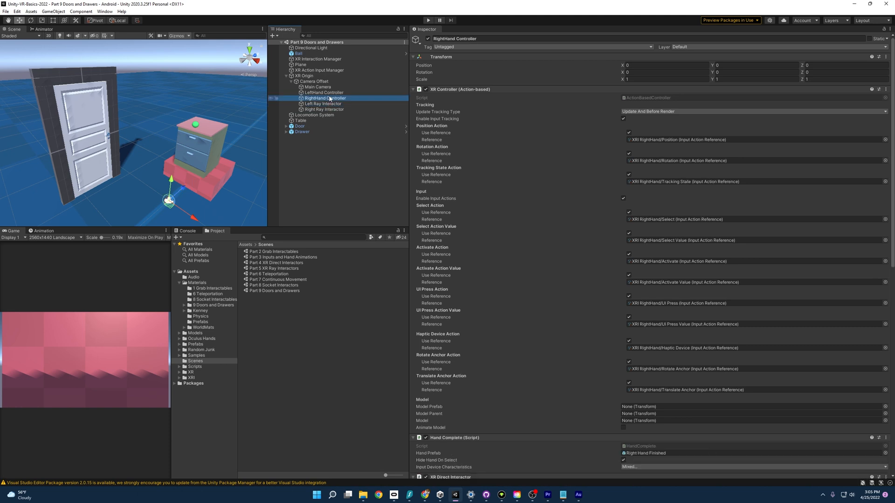
{"action": "left_click", "coordinate": [323, 92]}
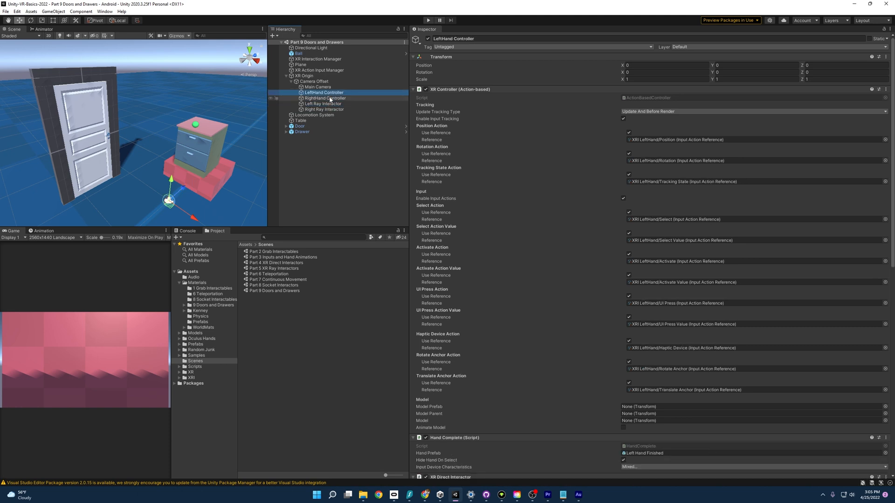
{"action": "left_click", "coordinate": [428, 20]}
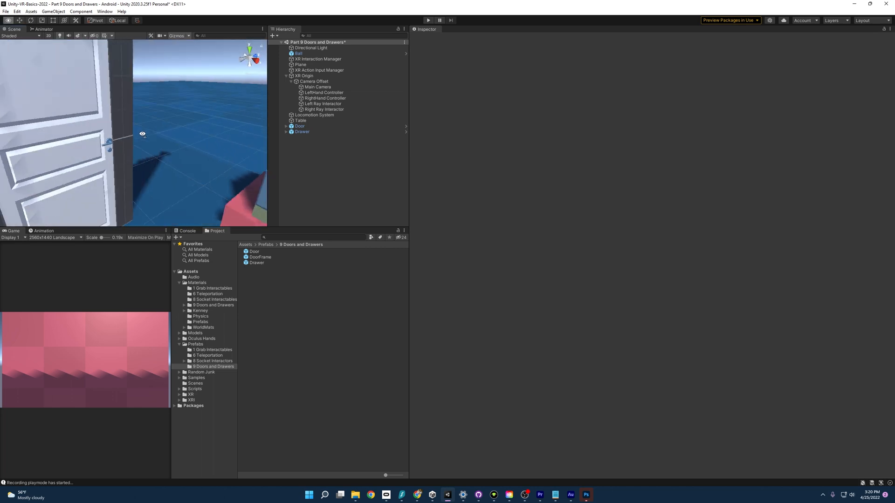
- Expand Door and DoorFrame and inspect the LeftFrame piece
{"action": "left_click", "coordinate": [299, 125]}
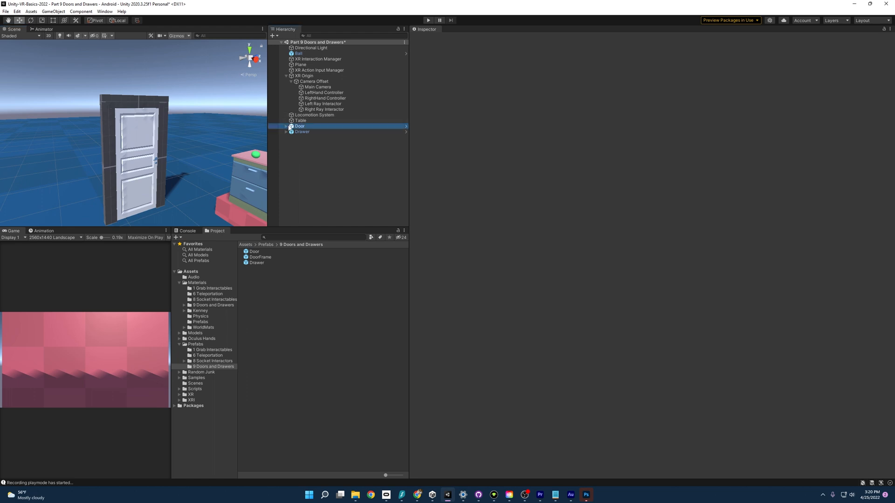
{"action": "left_click", "coordinate": [286, 126]}
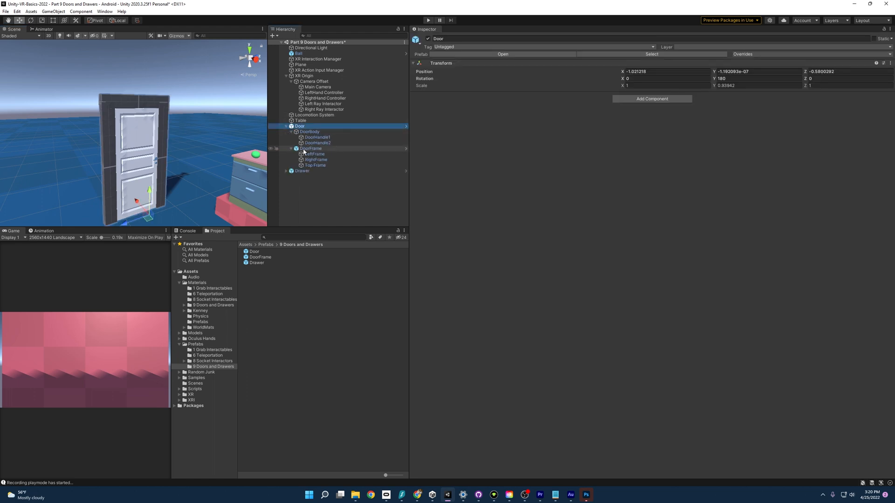
{"action": "left_click", "coordinate": [312, 148]}
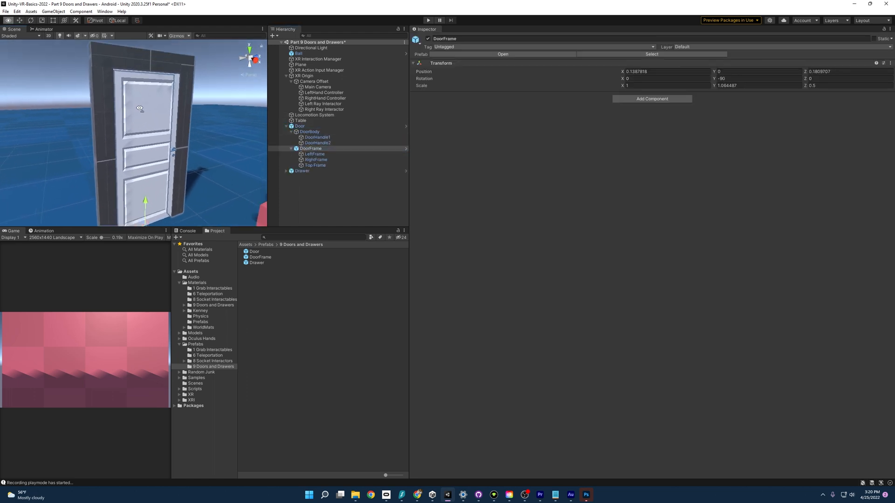
{"action": "left_click", "coordinate": [390, 205]}
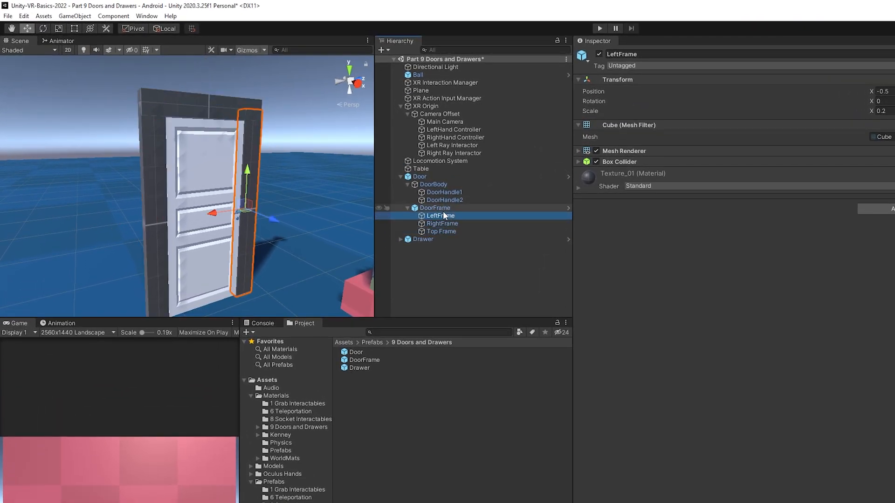
- Review the colliders on DoorBody, DoorHandle1 and DoorHandle2, then select DoorBody
{"action": "left_click", "coordinate": [433, 184]}
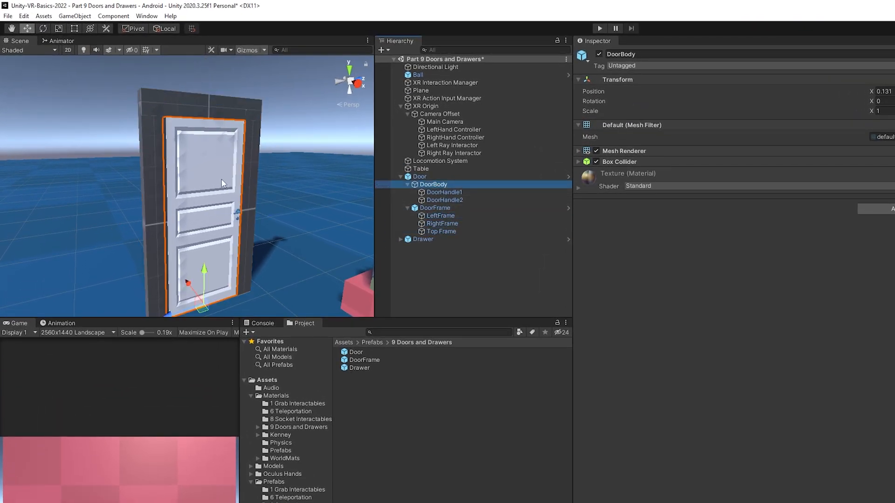
{"action": "left_click", "coordinate": [444, 192]}
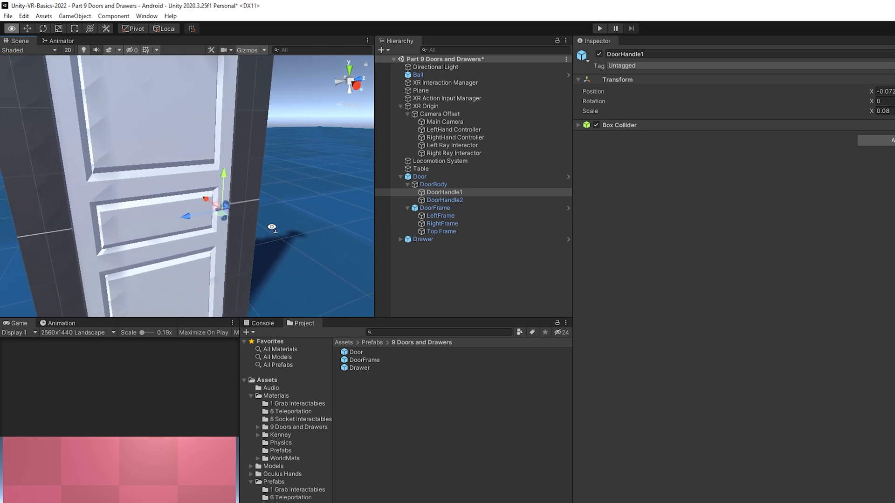
{"action": "left_click", "coordinate": [422, 189]}
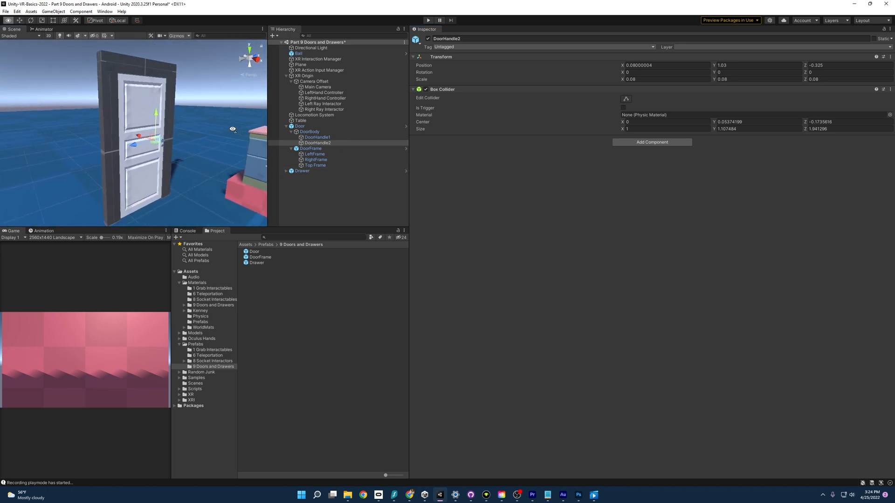
{"action": "left_click", "coordinate": [308, 131]}
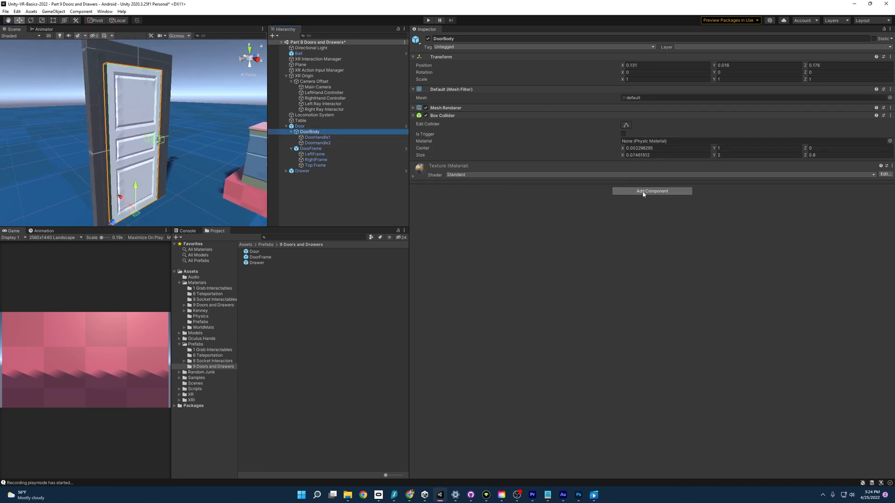
- Add an XR Grab Interactable component to DoorBody
{"action": "left_click", "coordinate": [300, 126]}
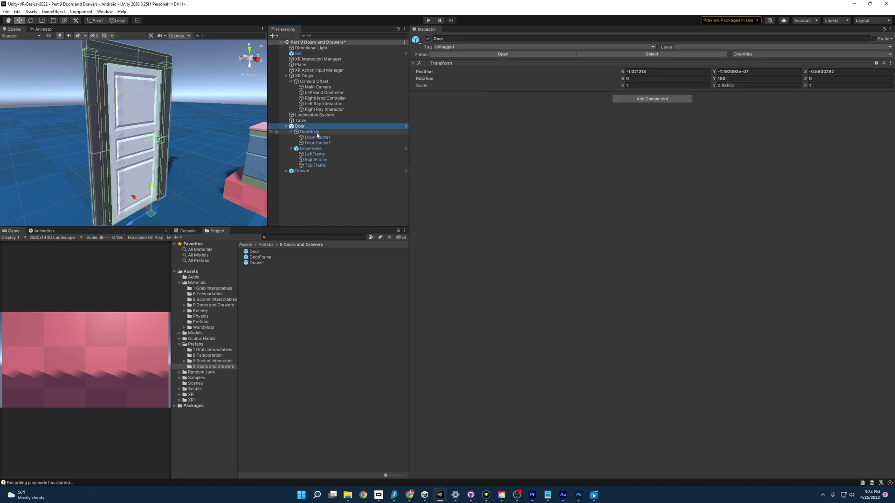
{"action": "left_click", "coordinate": [308, 131]}
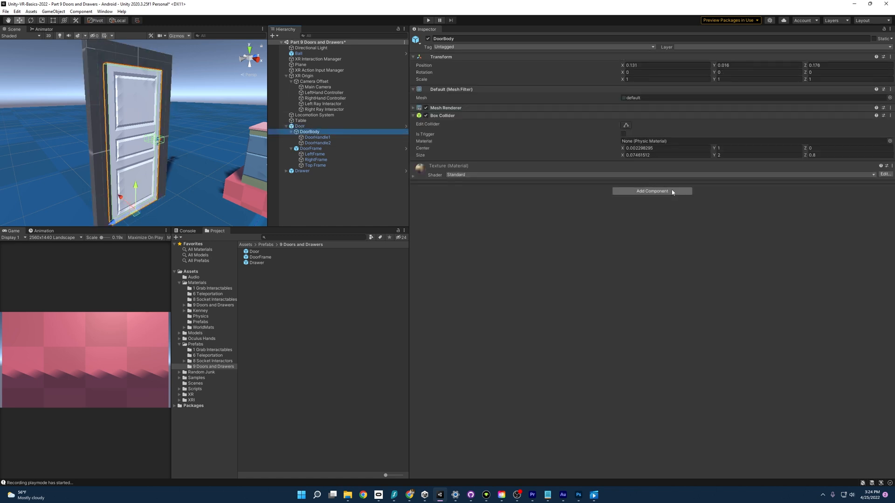
{"action": "left_click", "coordinate": [651, 190]}
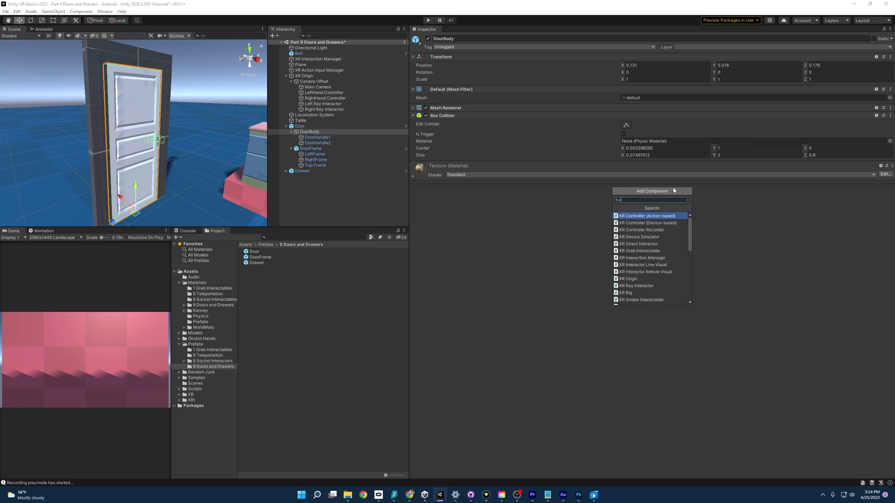
{"action": "type", "text": "r gra"}
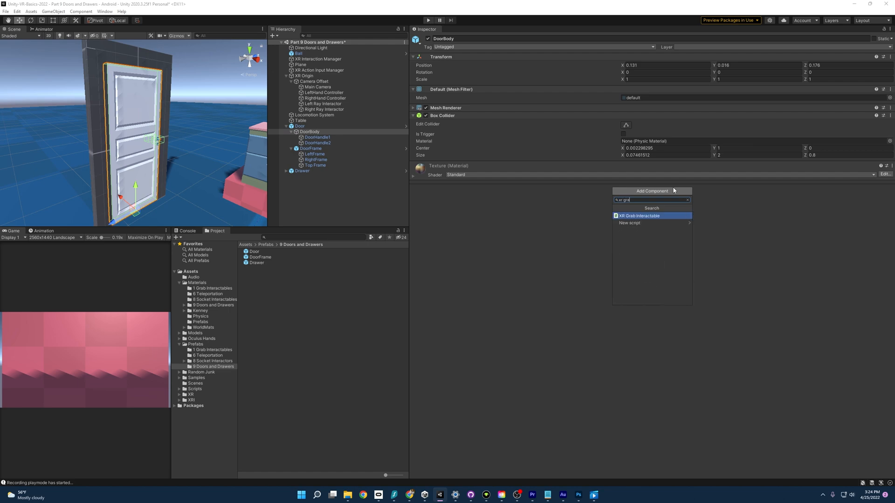
{"action": "left_click", "coordinate": [638, 215]}
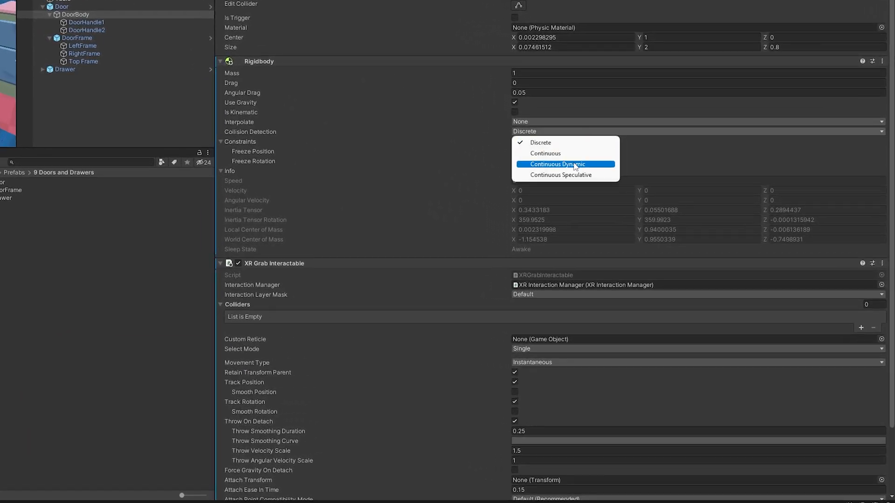
- Set collision detection to Continuous Dynamic and grab movement to Velocity Tracking
{"action": "left_click", "coordinate": [557, 164]}
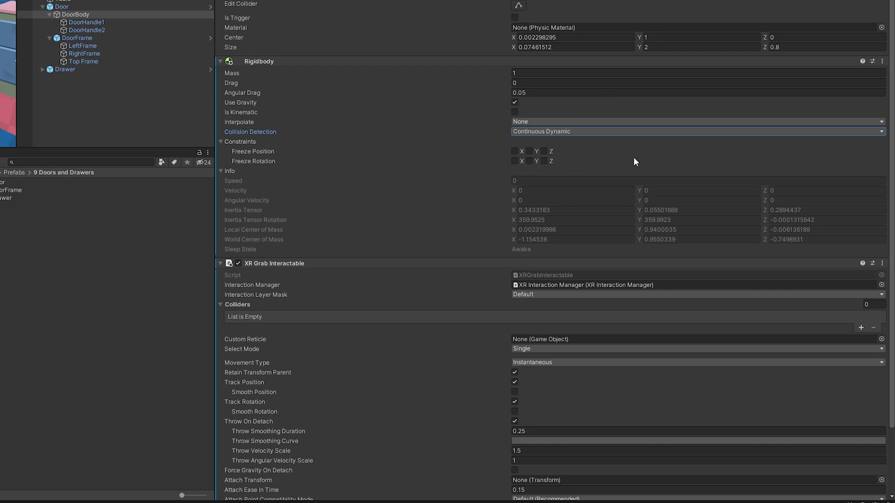
{"action": "mouse_move", "coordinate": [634, 169]}
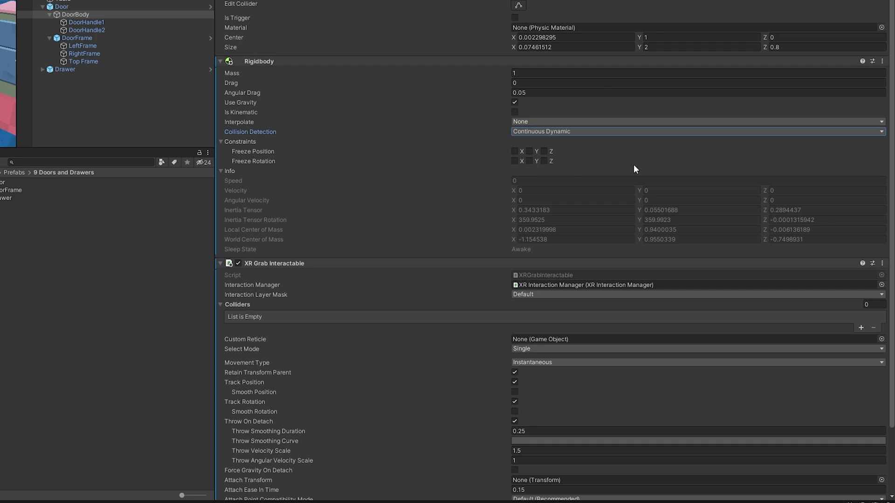
{"action": "scroll", "scroll_direction": "down", "scroll_amount": 3}
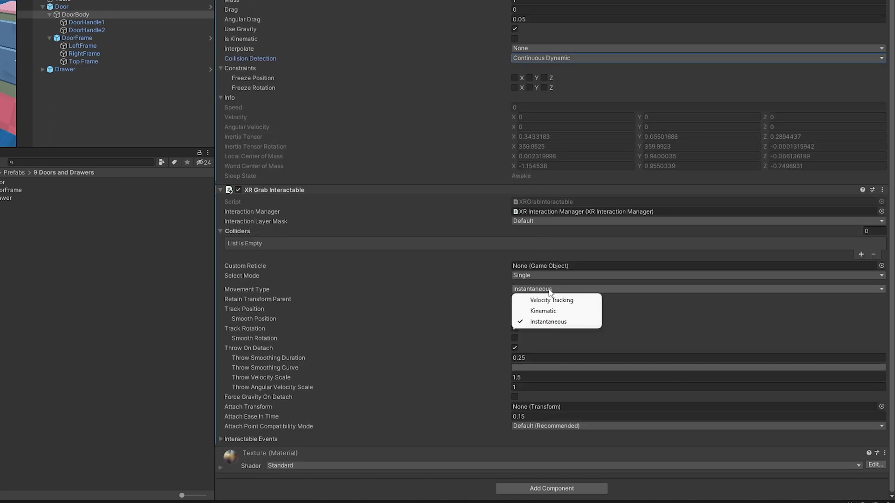
{"action": "left_click", "coordinate": [550, 299]}
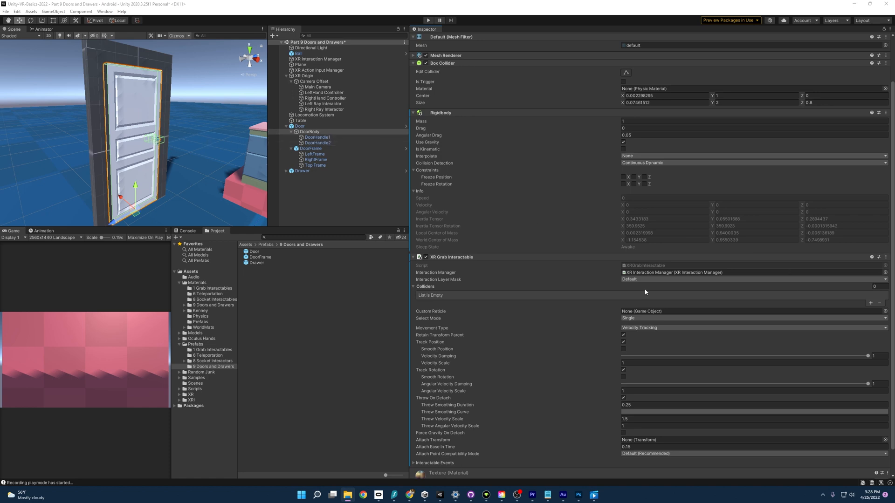
{"action": "mouse_move", "coordinate": [467, 264]}
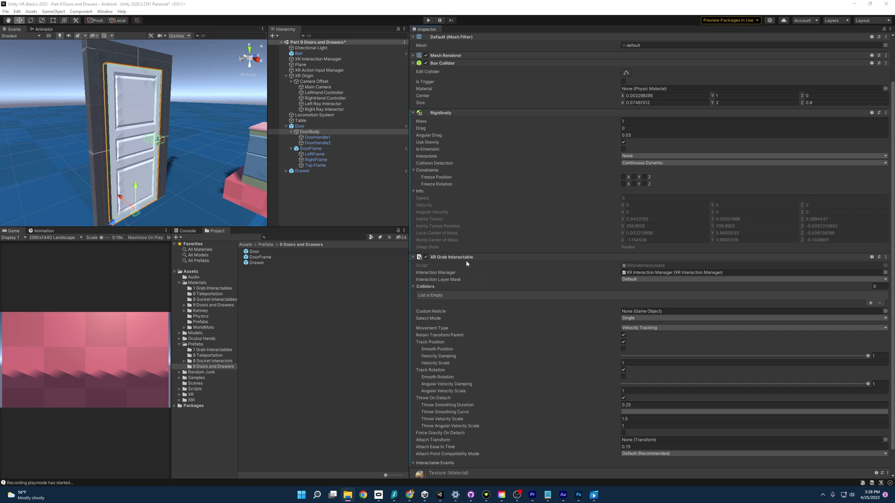
- Assign DoorHandle1 and DoorHandle2 as the door body's XR Grab Interactable colliders
{"action": "left_click", "coordinate": [870, 302]}
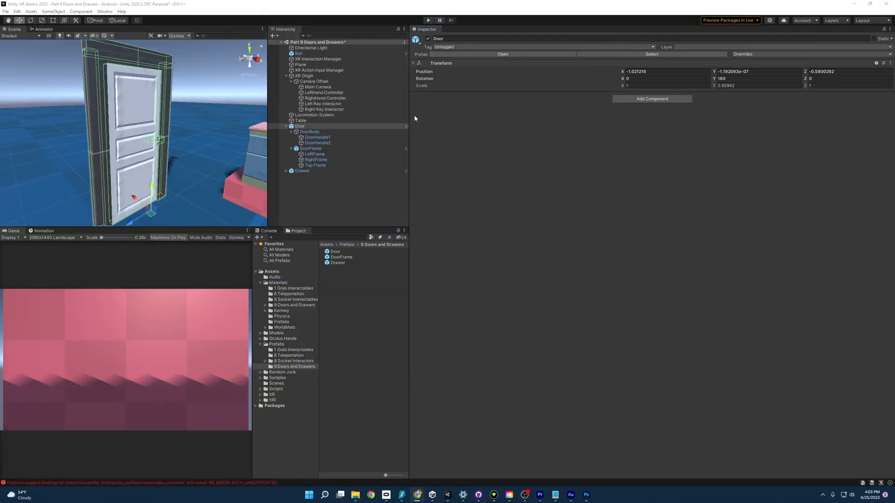
{"action": "left_click", "coordinate": [309, 131]}
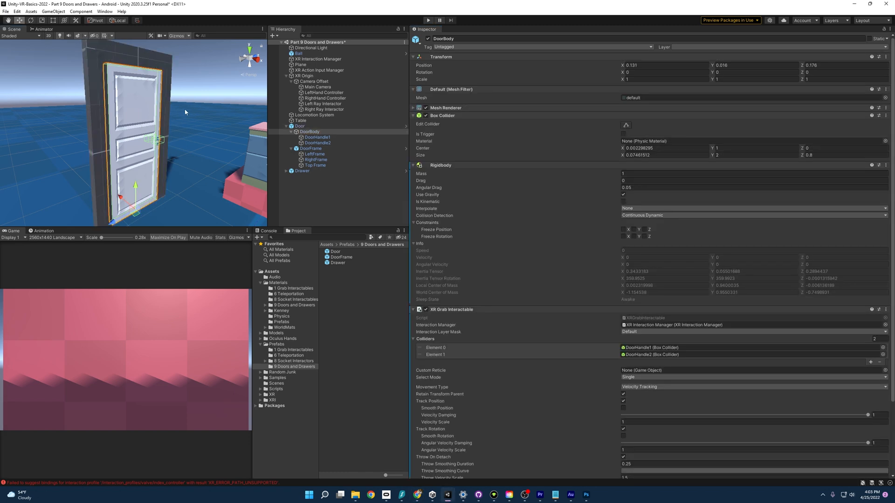
{"action": "left_click_drag", "start_coordinate": [184, 112], "coordinate": [146, 103]}
{"action": "type", "text": "hing"}
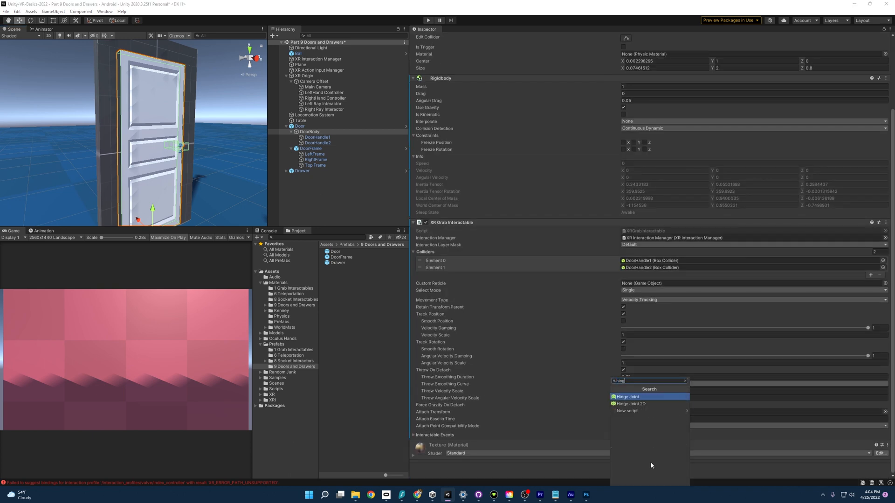
- Add a Hinge Joint component to DoorBody
{"action": "left_click", "coordinate": [626, 397]}
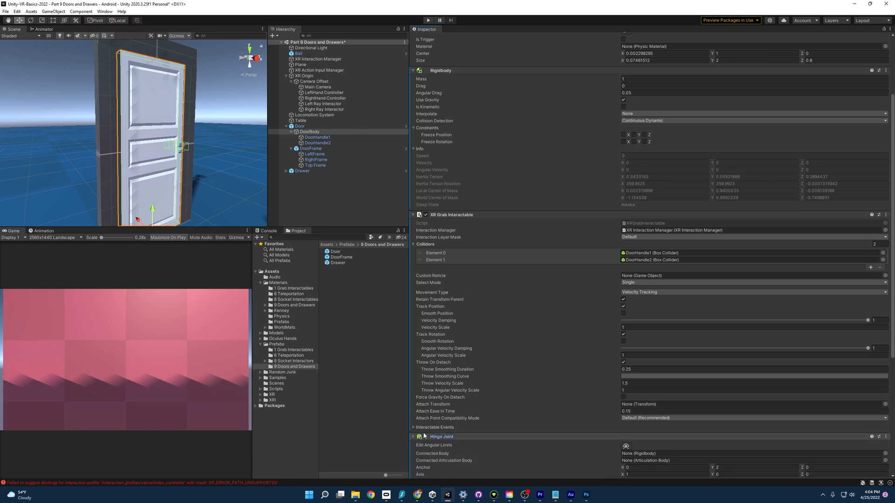
{"action": "scroll", "scroll_direction": "down", "scroll_amount": 3}
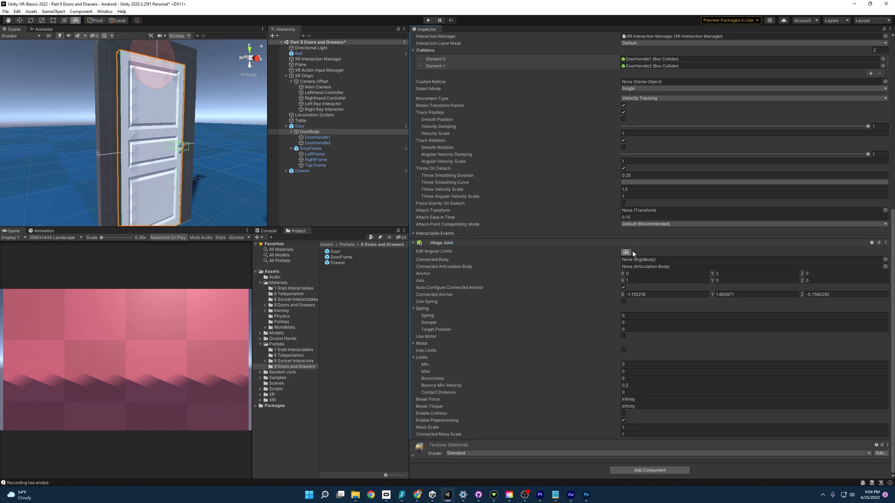
{"action": "mouse_move", "coordinate": [206, 111]}
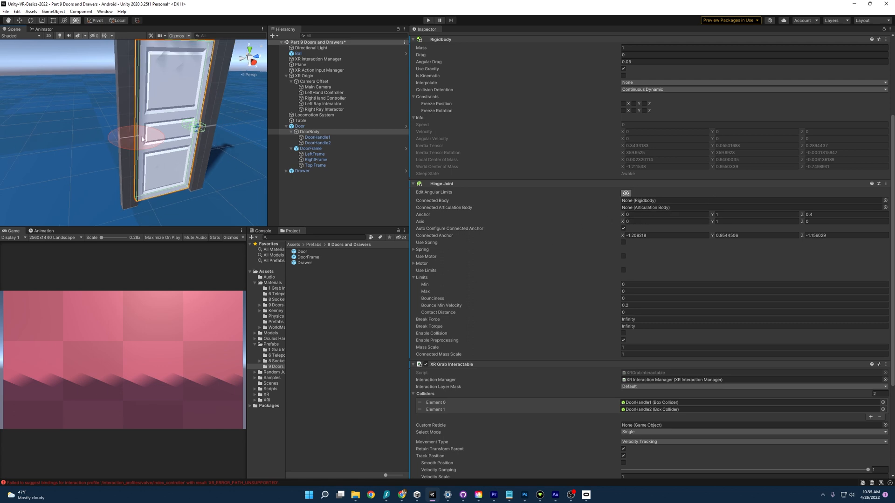
{"action": "mouse_move", "coordinate": [104, 109]}
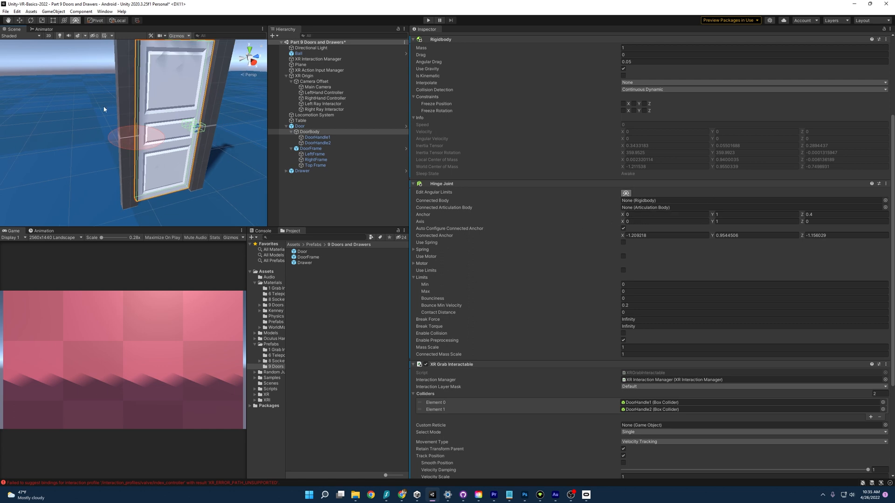
{"action": "mouse_move", "coordinate": [156, 152]}
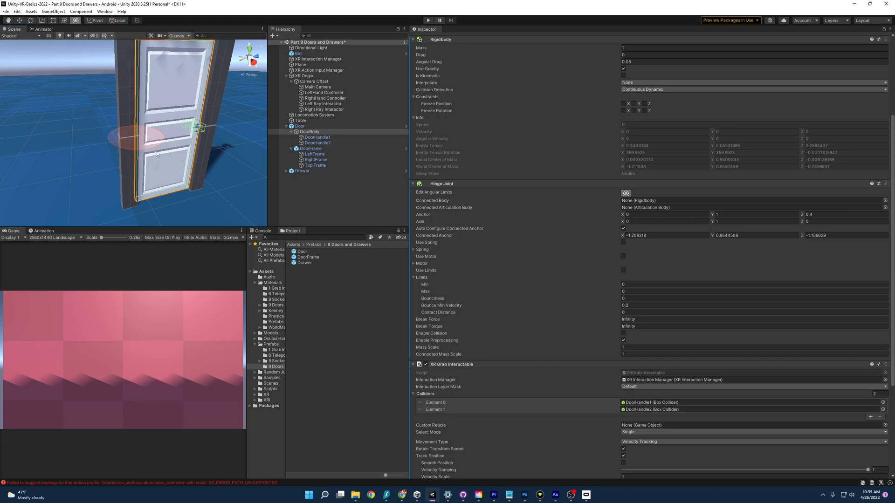
{"action": "mouse_move", "coordinate": [621, 274]}
{"action": "type", "text": "-120"}
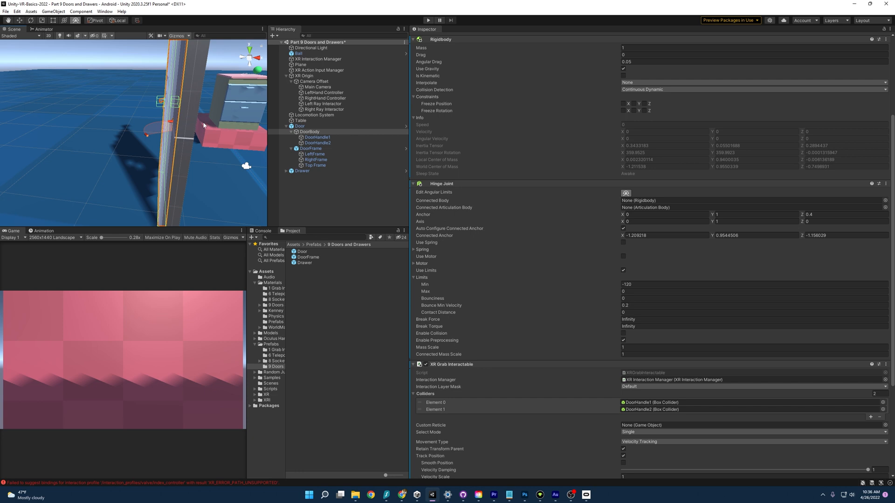
{"action": "mouse_move", "coordinate": [120, 152]}
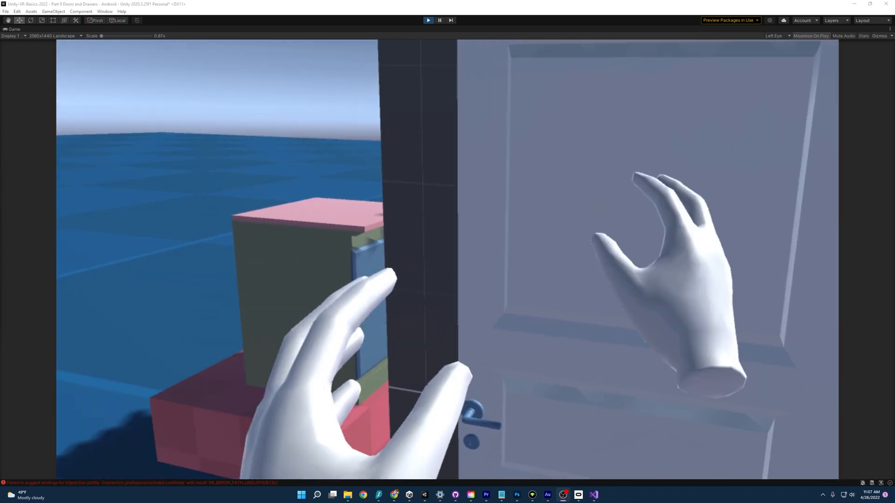
{"action": "left_click", "coordinate": [428, 19]}
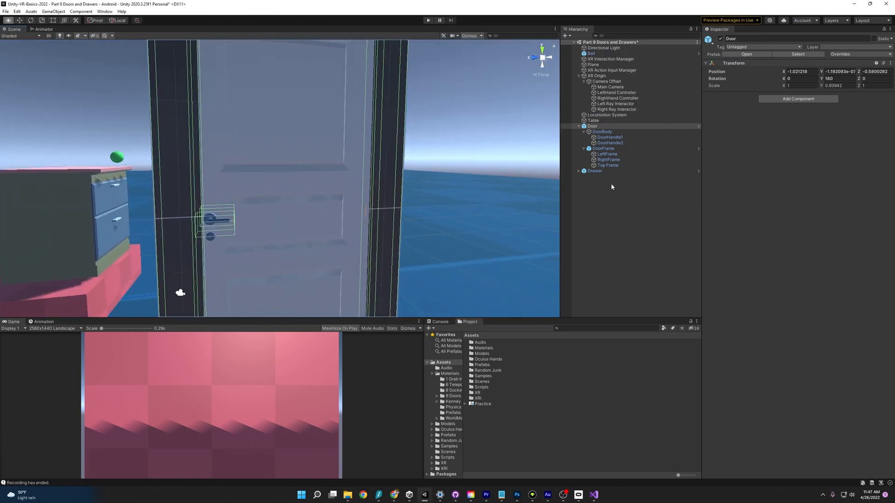
- Select RightFrame then the whole Door and adjust the Scene view before playing
{"action": "left_click", "coordinate": [609, 159]}
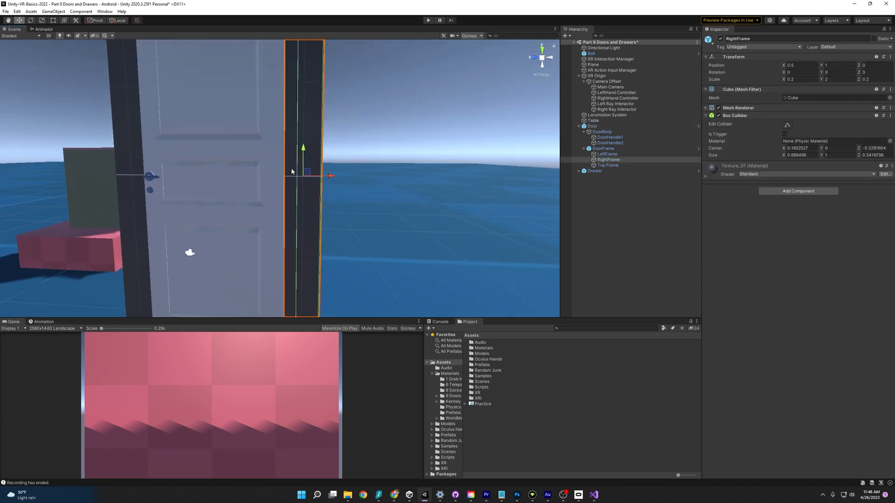
{"action": "left_click", "coordinate": [591, 126]}
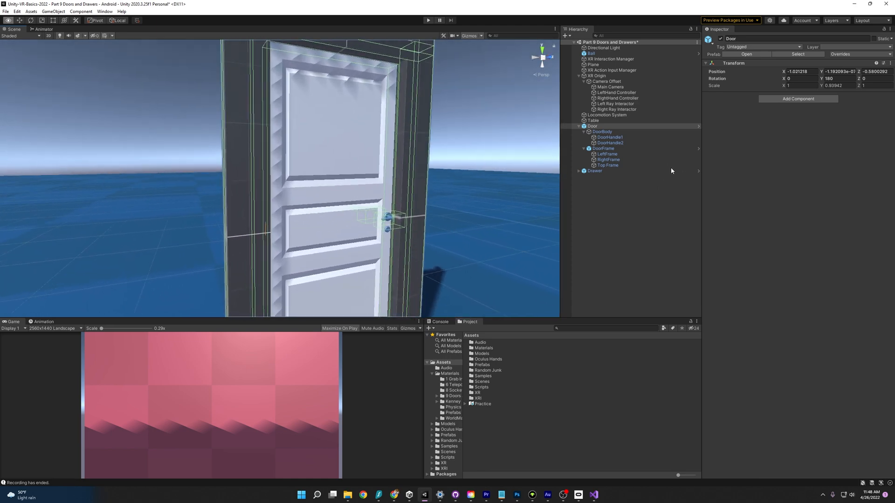
{"action": "left_click_drag", "start_coordinate": [286, 171], "coordinate": [265, 174]}
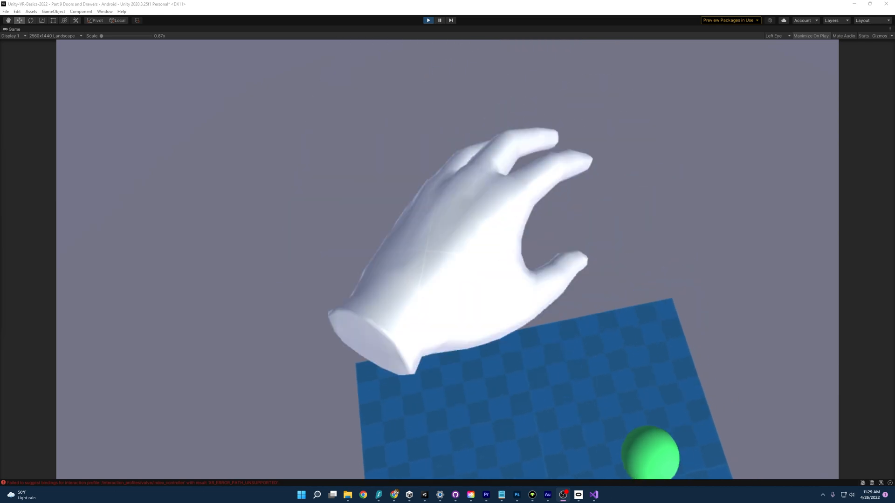
- Stop play and assign XR Origin to the Body layer for this object only
{"action": "left_click", "coordinate": [427, 20]}
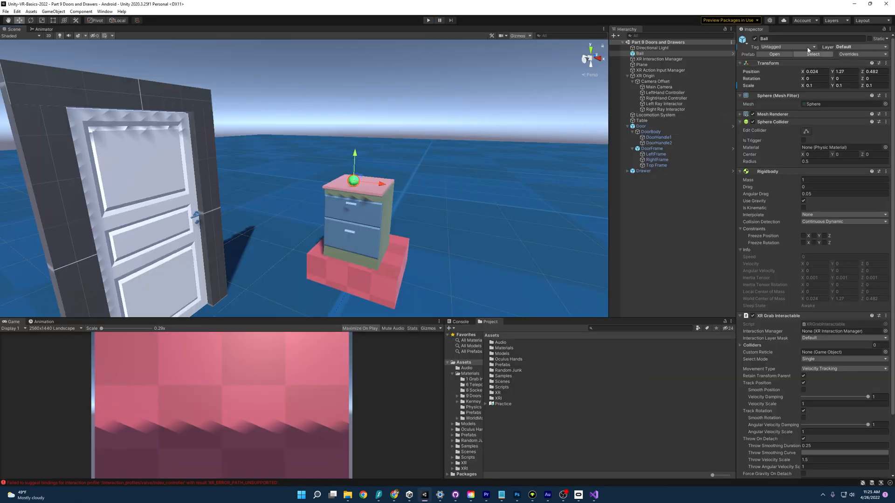
{"action": "left_click", "coordinate": [861, 54]}
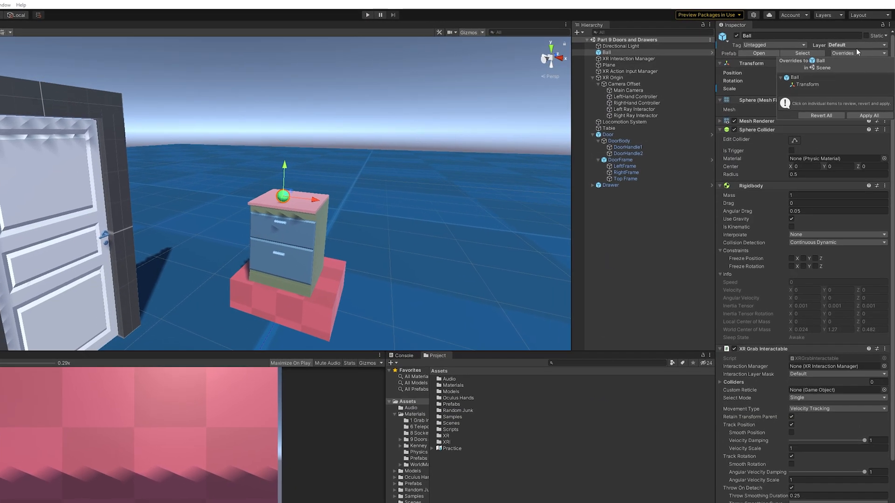
{"action": "left_click", "coordinate": [850, 41]}
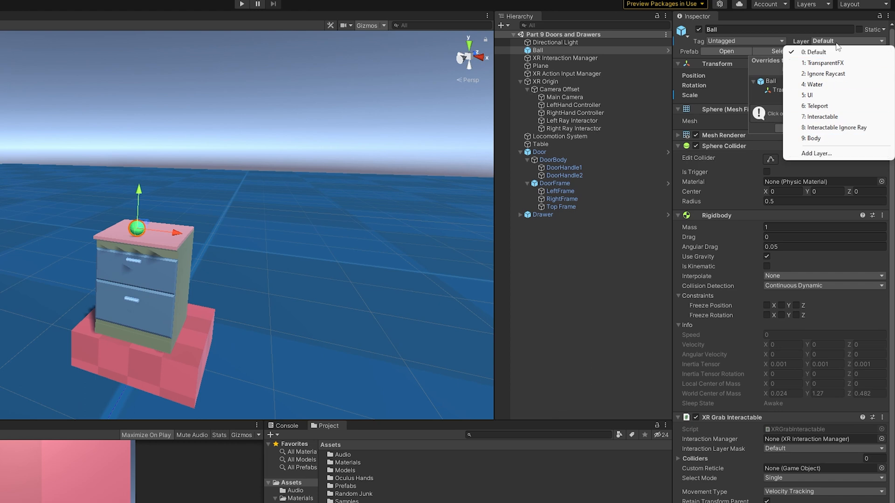
{"action": "mouse_move", "coordinate": [835, 127]}
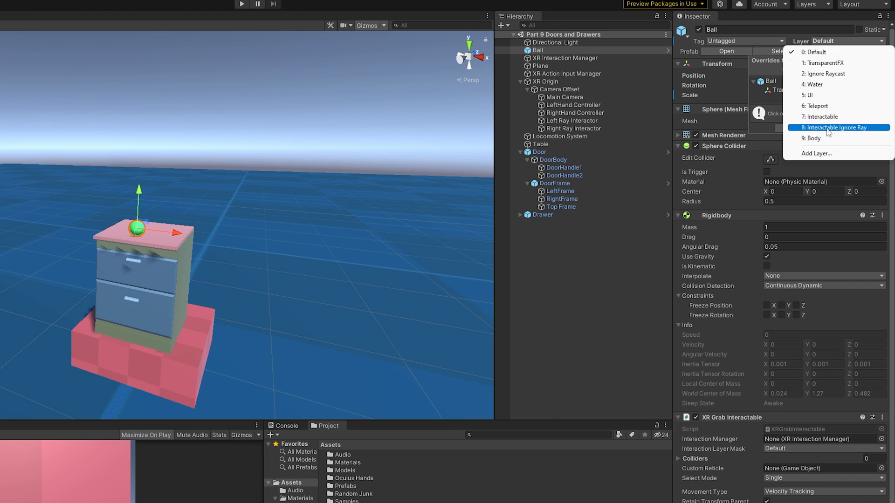
{"action": "left_click", "coordinate": [820, 117]}
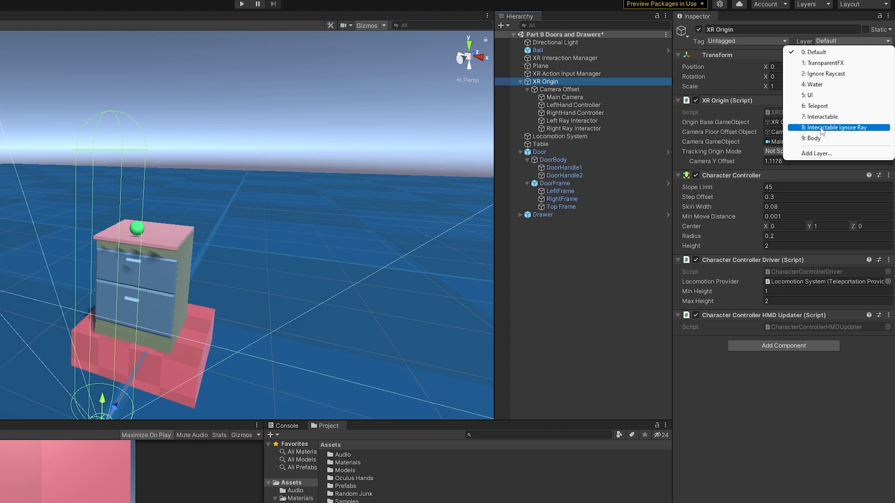
{"action": "mouse_move", "coordinate": [822, 138]}
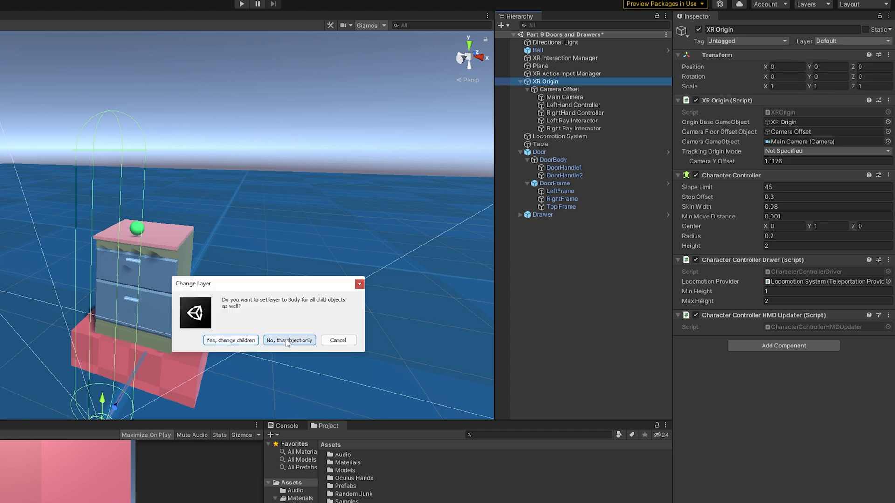
{"action": "left_click", "coordinate": [289, 341]}
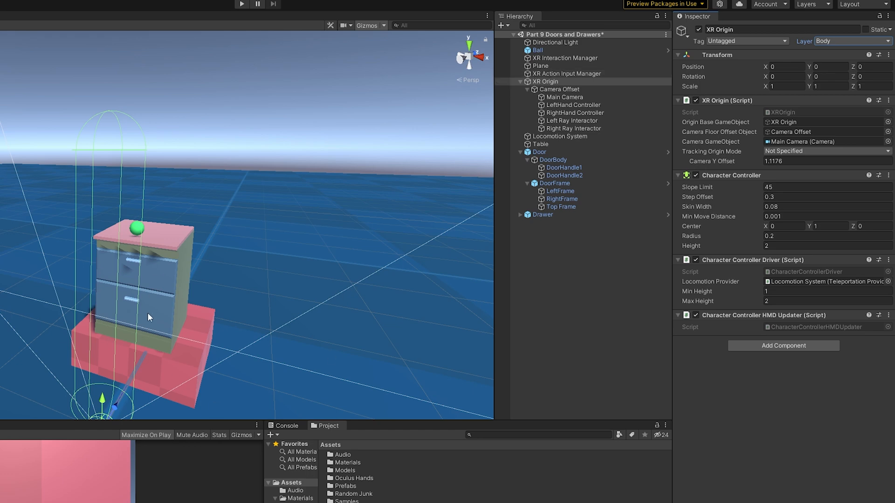
{"action": "mouse_move", "coordinate": [657, 129]}
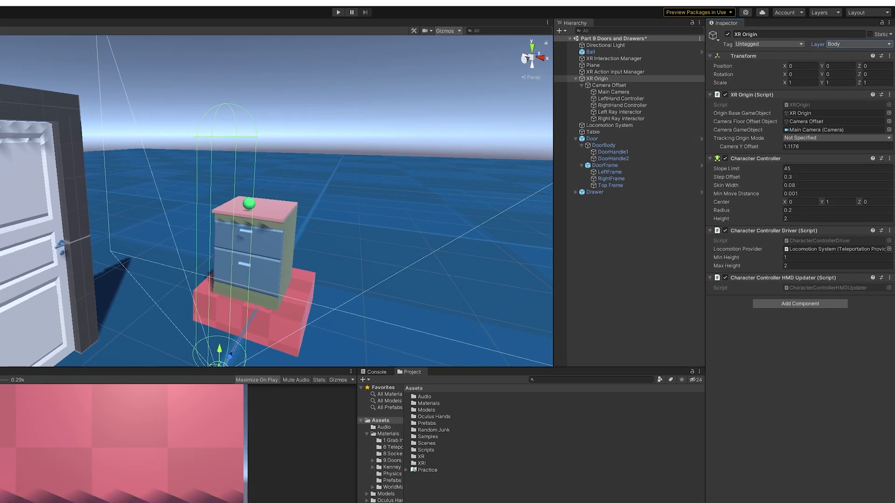
{"action": "left_click", "coordinate": [17, 12]}
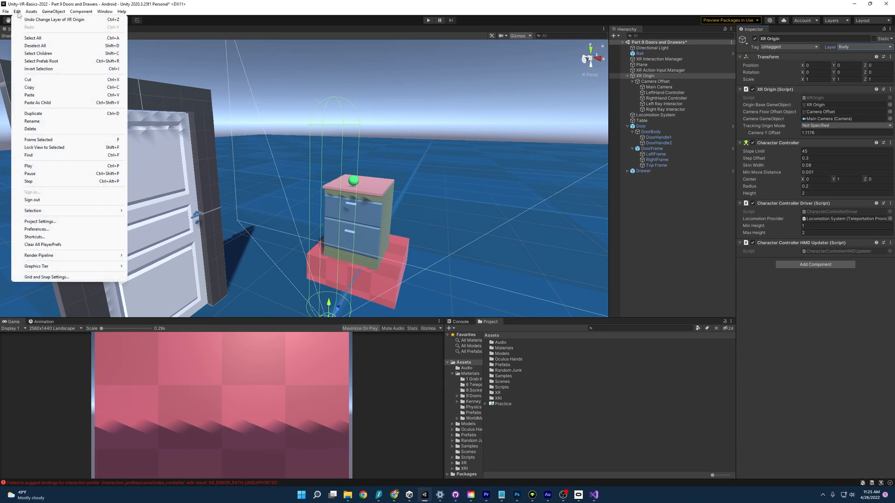
- Open Project Settings and scroll to the Physics Layer Collision Matrix
{"action": "left_click", "coordinate": [40, 222]}
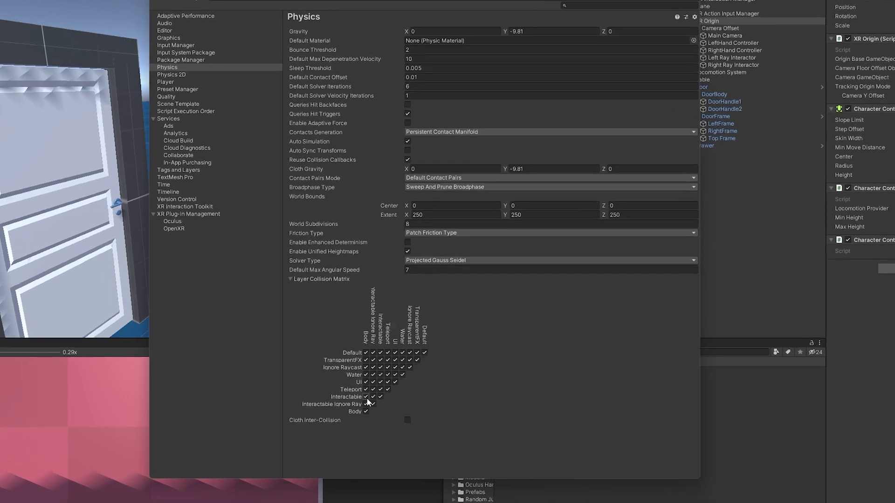
{"action": "scroll", "scroll_direction": "down", "scroll_amount": 3}
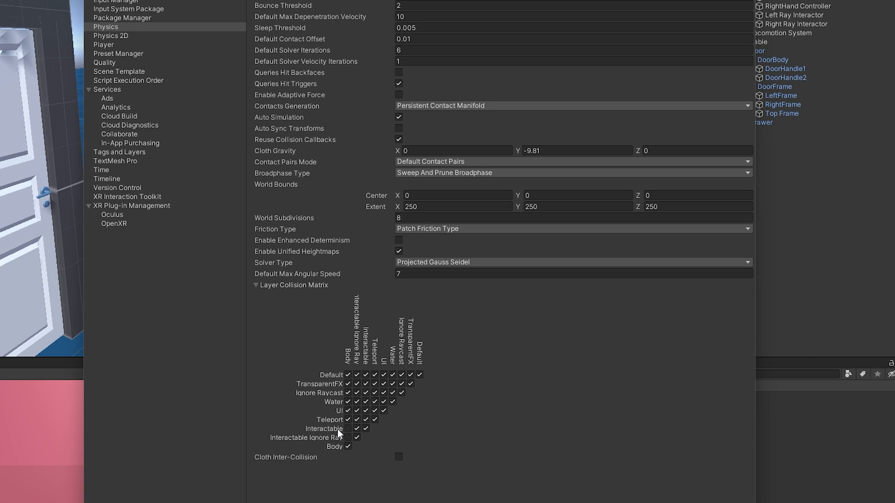
{"action": "mouse_move", "coordinate": [334, 447]}
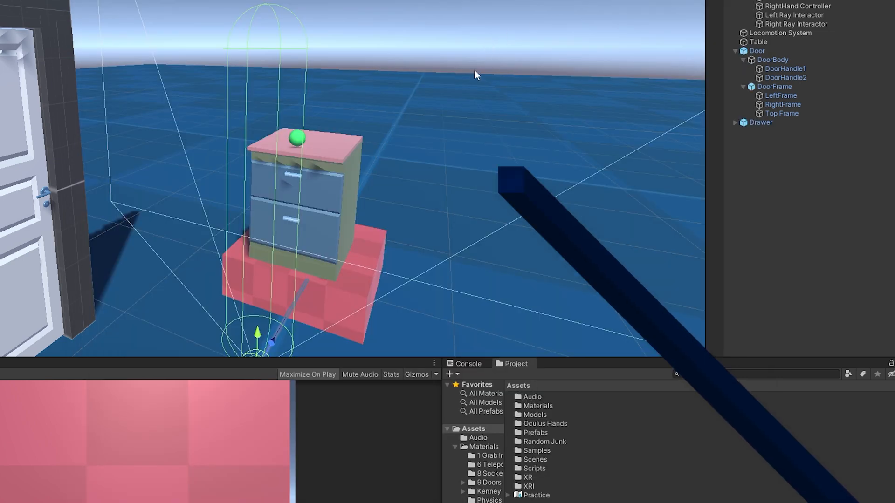
- Maximize the Game view to watch the running VR scene, then stop play mode
{"action": "left_click", "coordinate": [428, 20]}
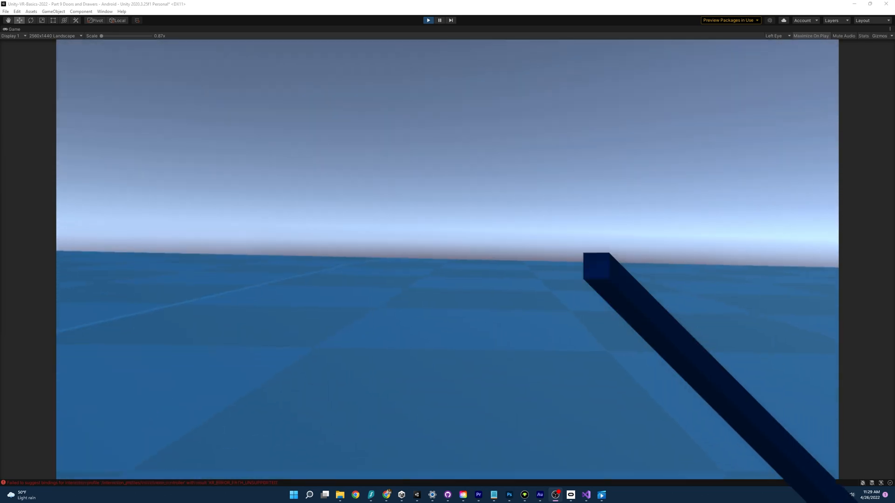
{"action": "left_click", "coordinate": [427, 20]}
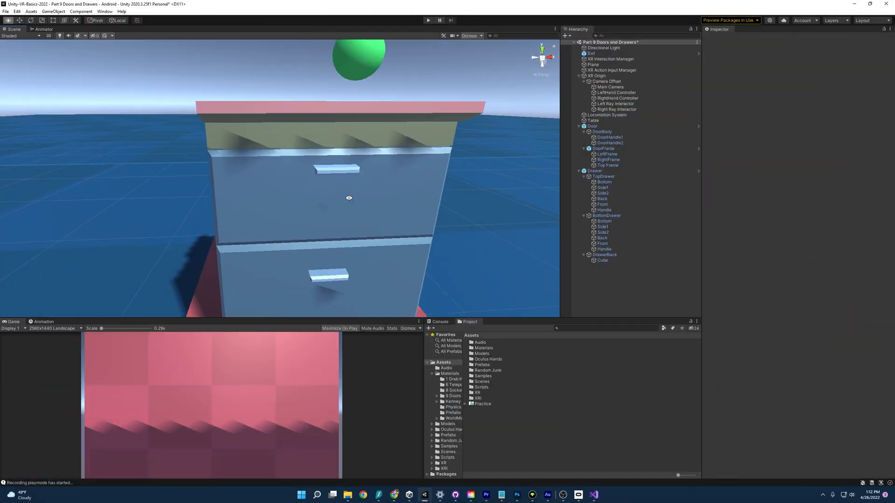
{"action": "left_click", "coordinate": [593, 171]}
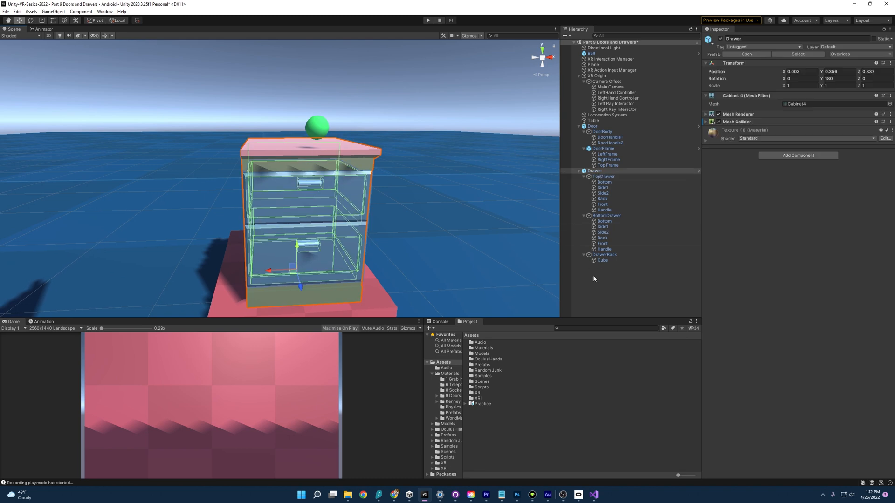
{"action": "left_click", "coordinate": [594, 170]}
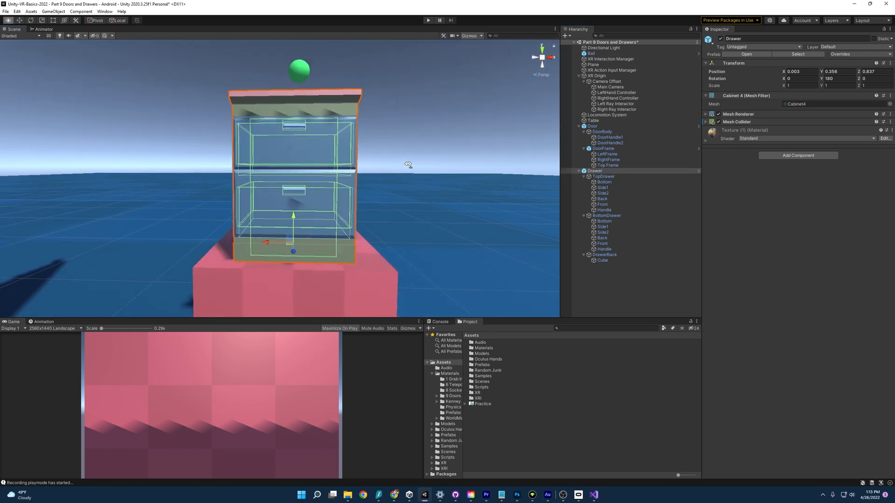
{"action": "left_click", "coordinate": [606, 215]}
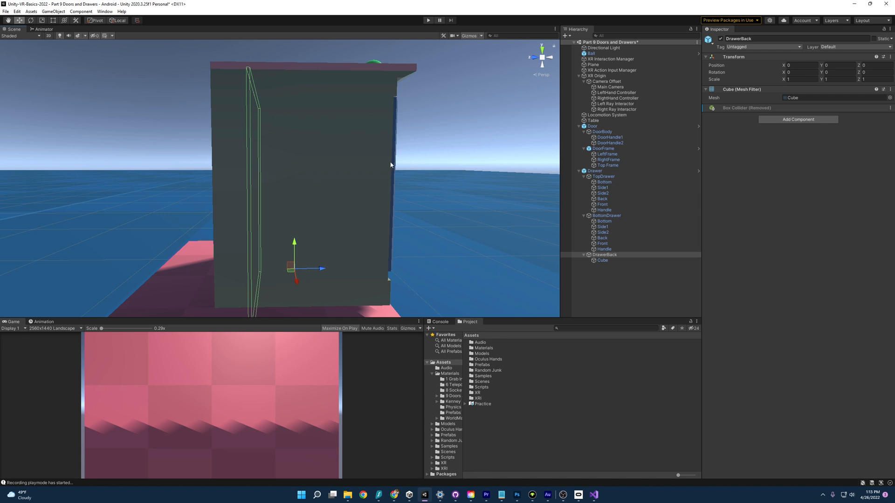
{"action": "mouse_move", "coordinate": [431, 150]}
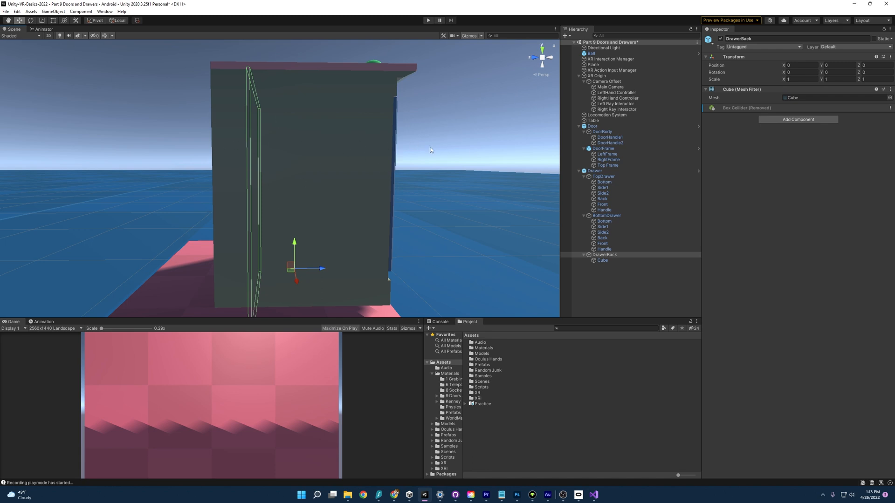
{"action": "mouse_move", "coordinate": [494, 143]}
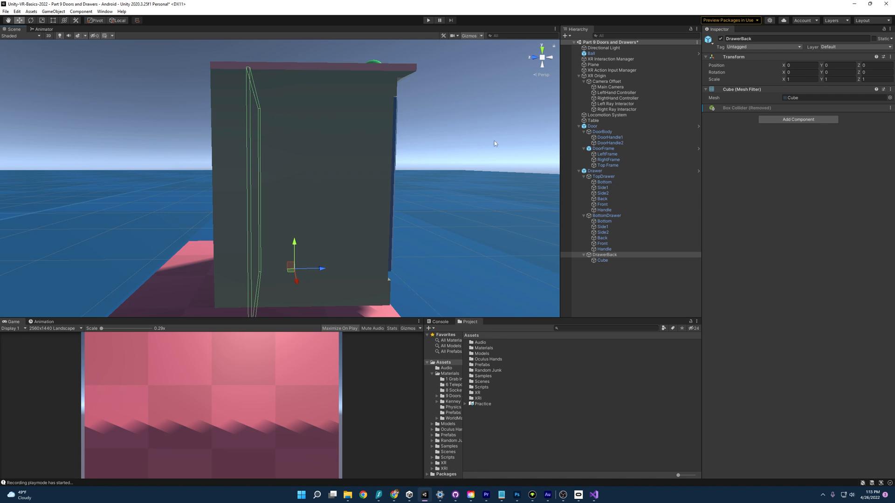
{"action": "left_click_drag", "start_coordinate": [342, 171], "coordinate": [285, 200]}
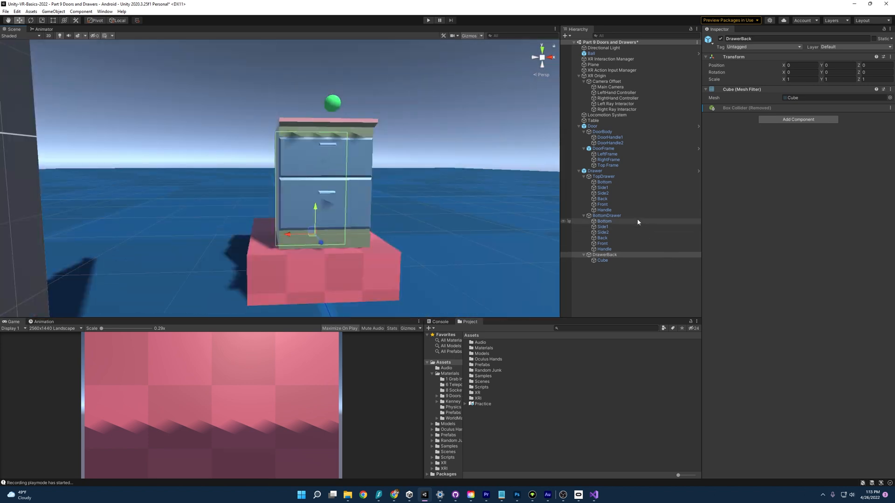
{"action": "left_click", "coordinate": [603, 176]}
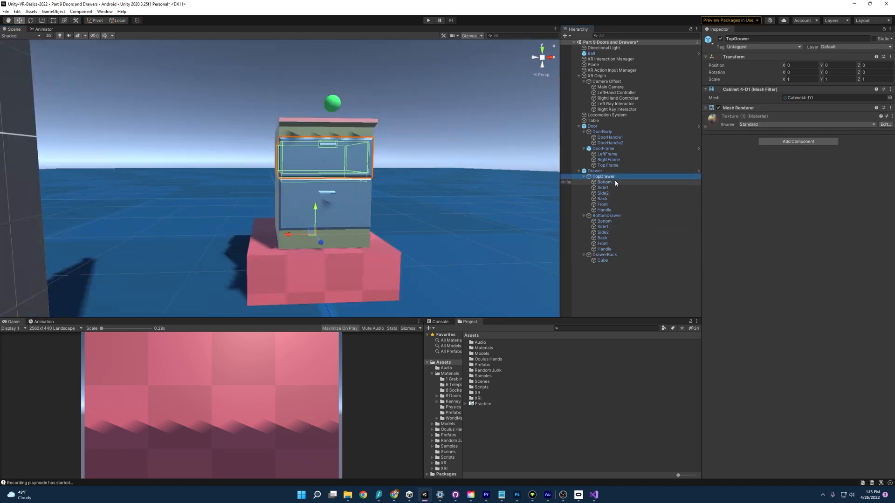
{"action": "left_click", "coordinate": [603, 182]}
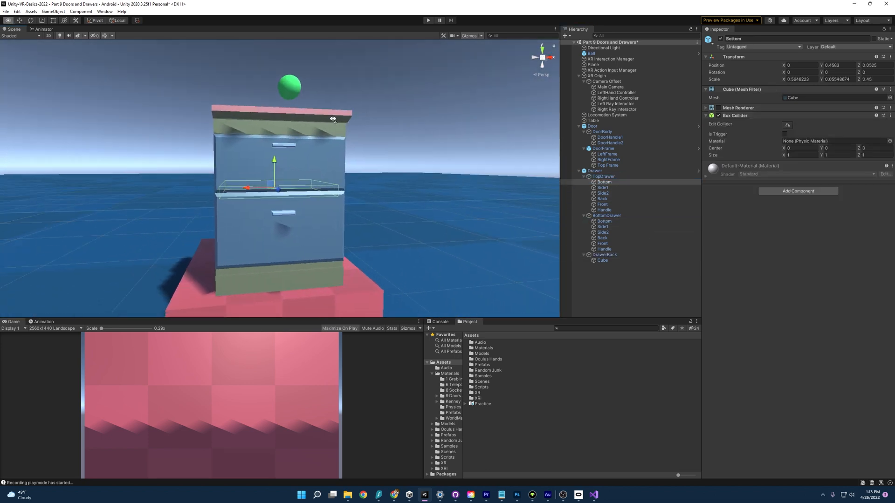
{"action": "left_click", "coordinate": [603, 193]}
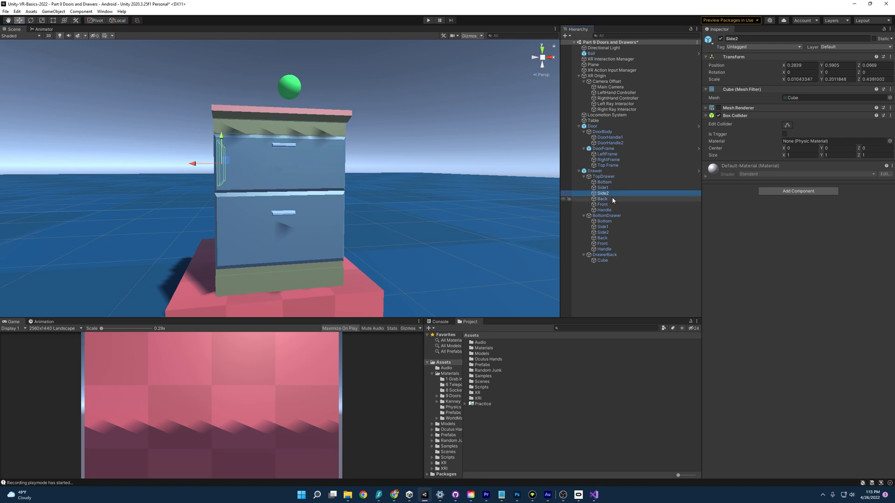
{"action": "left_click", "coordinate": [604, 210]}
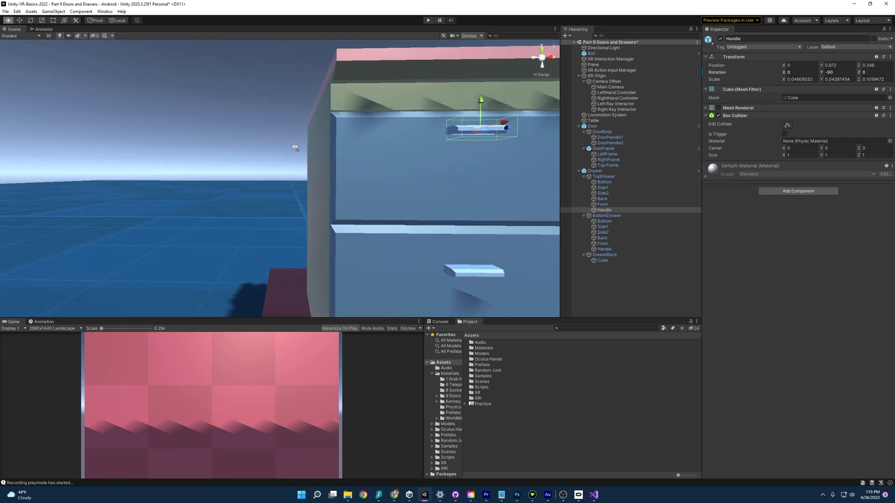
{"action": "left_click", "coordinate": [595, 170]}
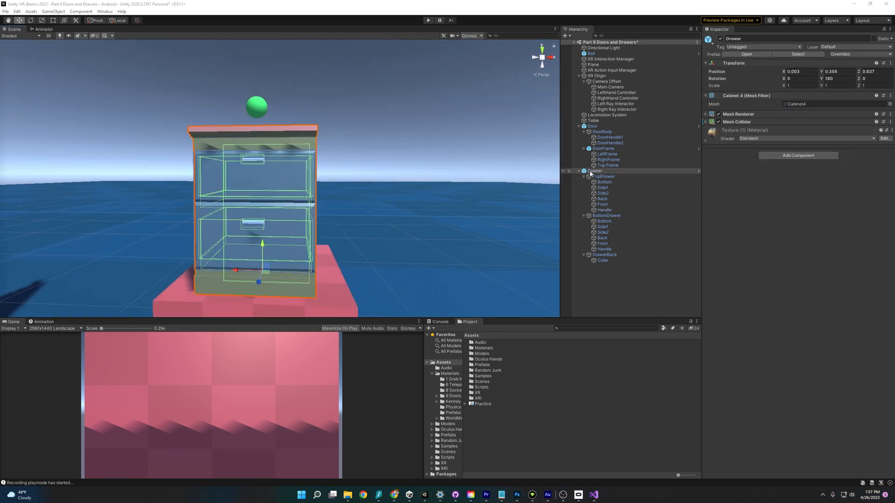
- Give TopDrawer an XR Grab Interactable with continuous dynamic collision, velocity tracking and Handle as collider
{"action": "left_click", "coordinate": [603, 176]}
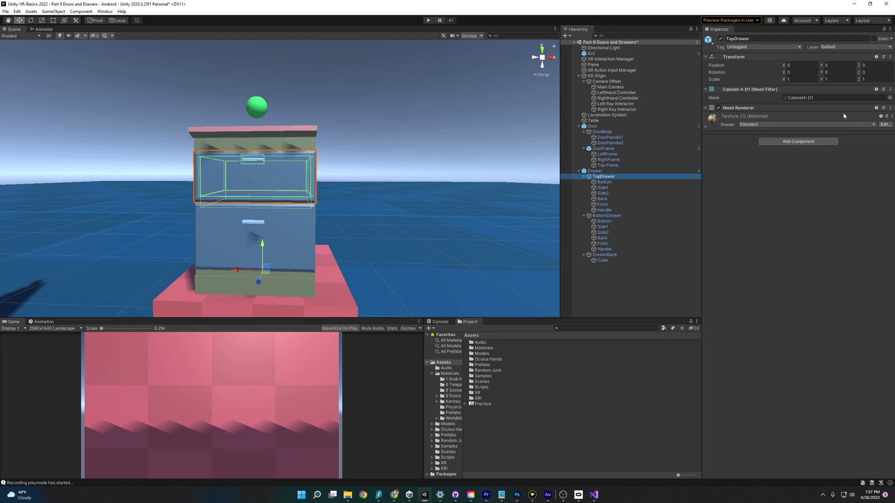
{"action": "left_click", "coordinate": [798, 141]}
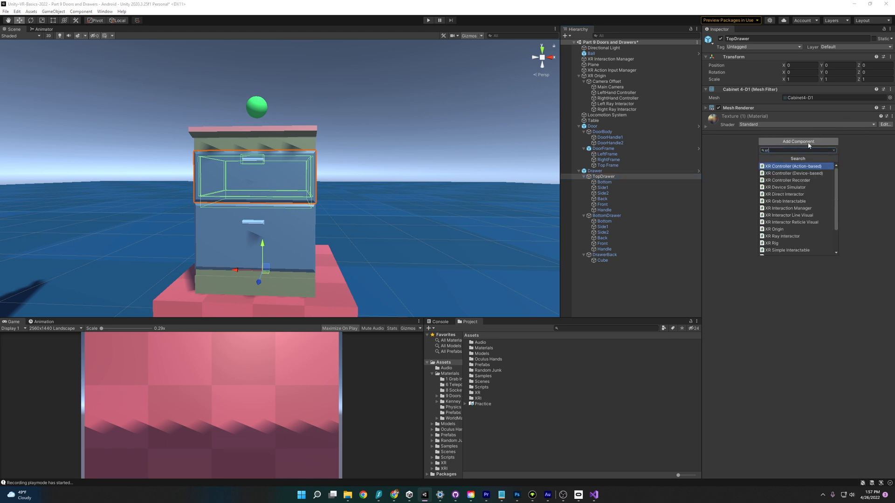
{"action": "left_click", "coordinate": [787, 201]}
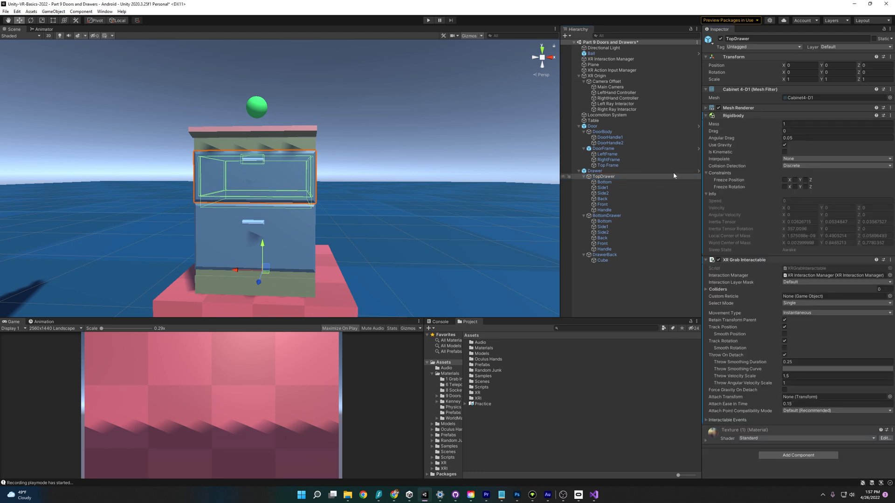
{"action": "left_click", "coordinate": [835, 166]}
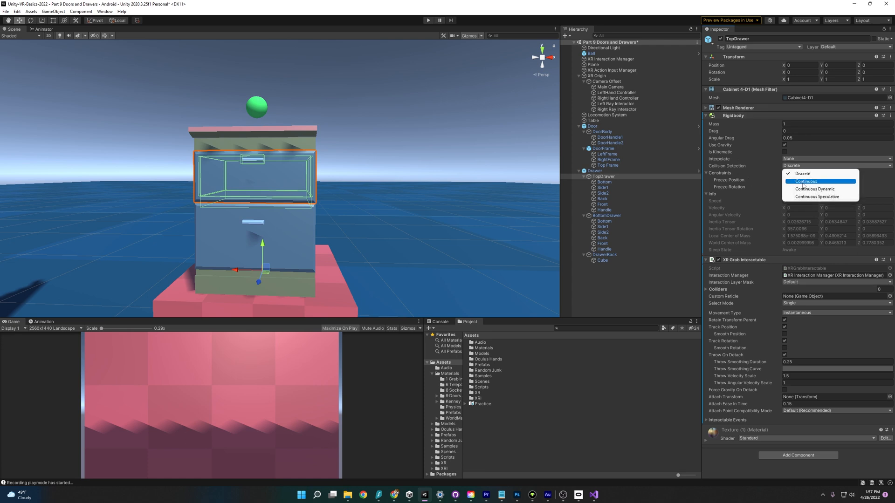
{"action": "left_click", "coordinate": [814, 190]}
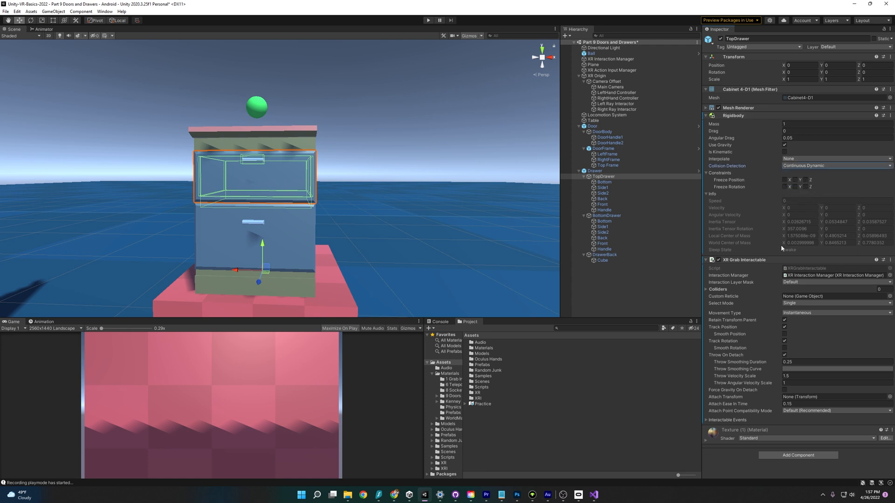
{"action": "left_click", "coordinate": [833, 312]}
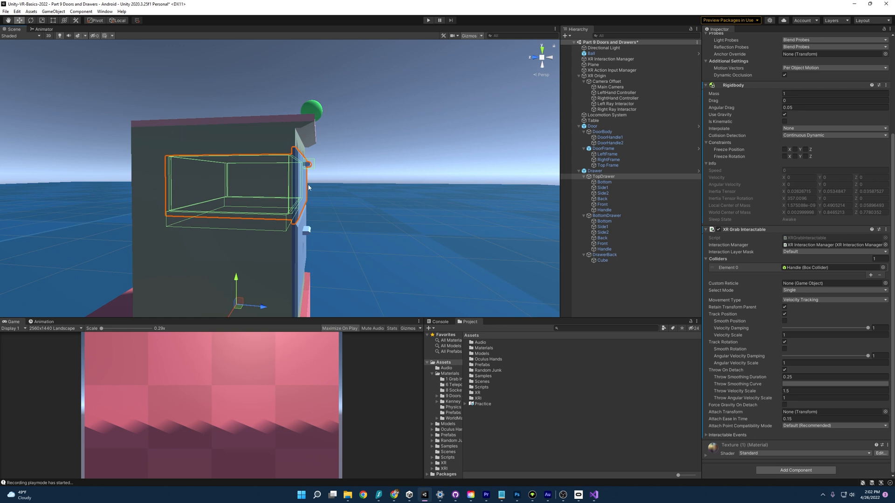
{"action": "mouse_move", "coordinate": [251, 155]}
{"action": "type", "text": "joint"}
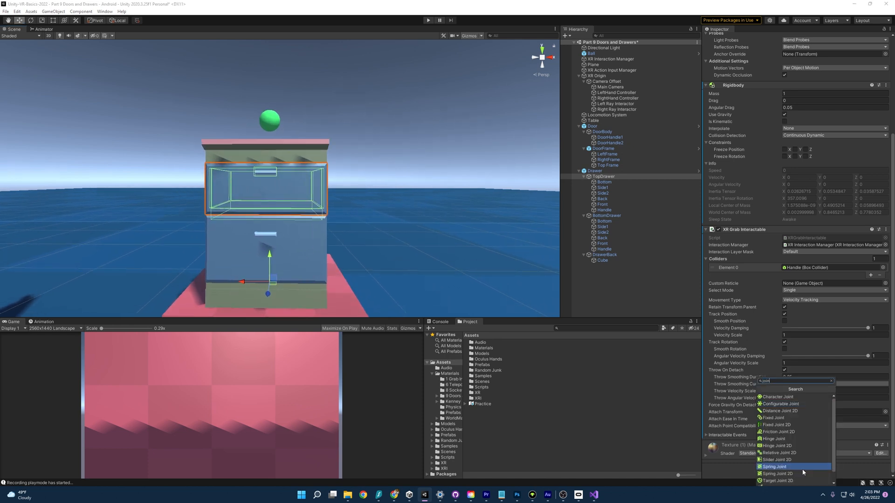
- Add a Configurable Joint to TopDrawer, locking X/Y motion, limiting Z and locking angular X rotation
{"action": "left_click", "coordinate": [779, 403]}
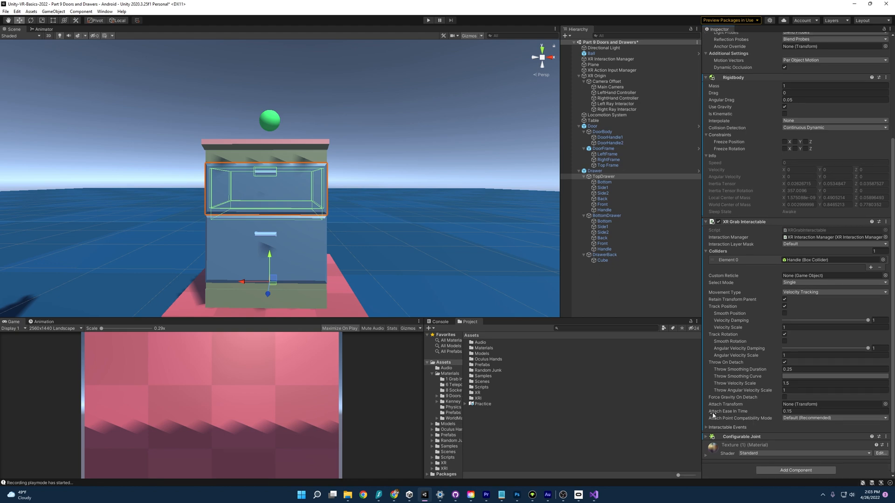
{"action": "scroll", "scroll_direction": "down", "scroll_amount": 3}
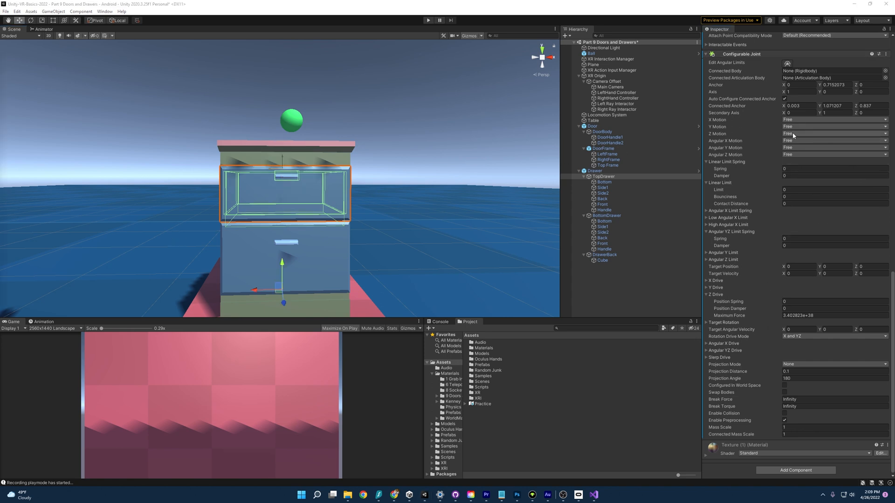
{"action": "left_click", "coordinate": [833, 133]}
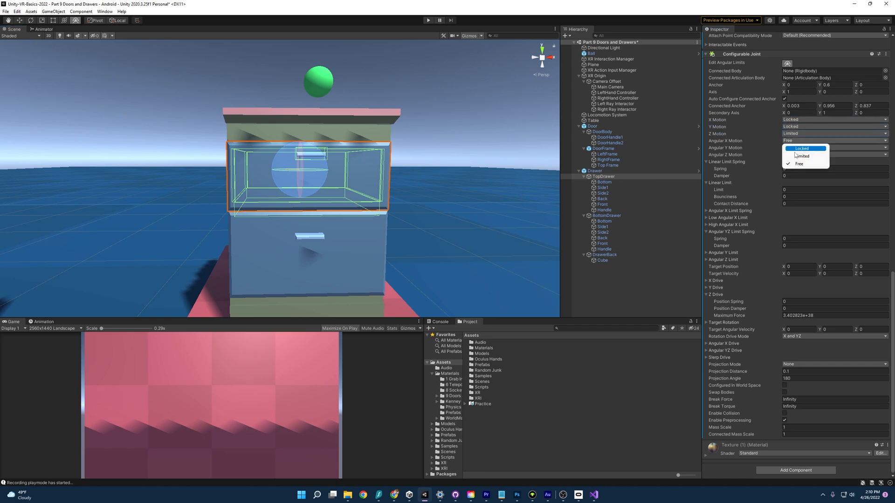
{"action": "left_click", "coordinate": [801, 148]}
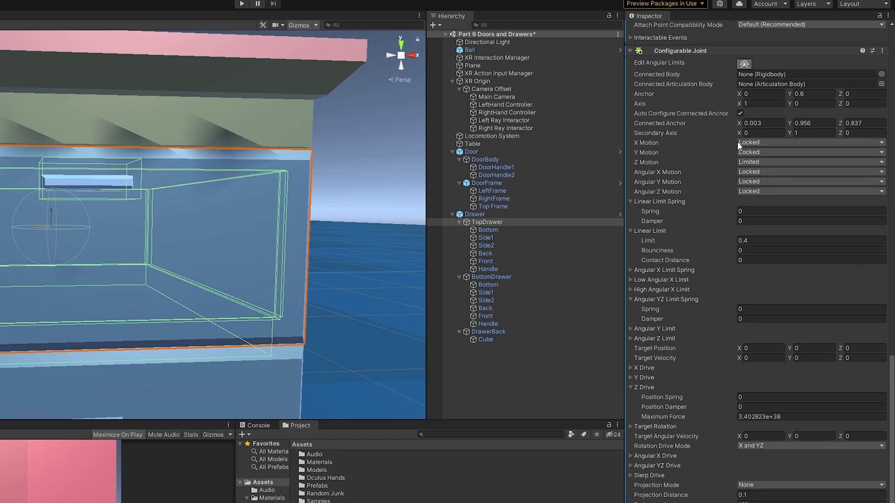
{"action": "mouse_move", "coordinate": [649, 162]}
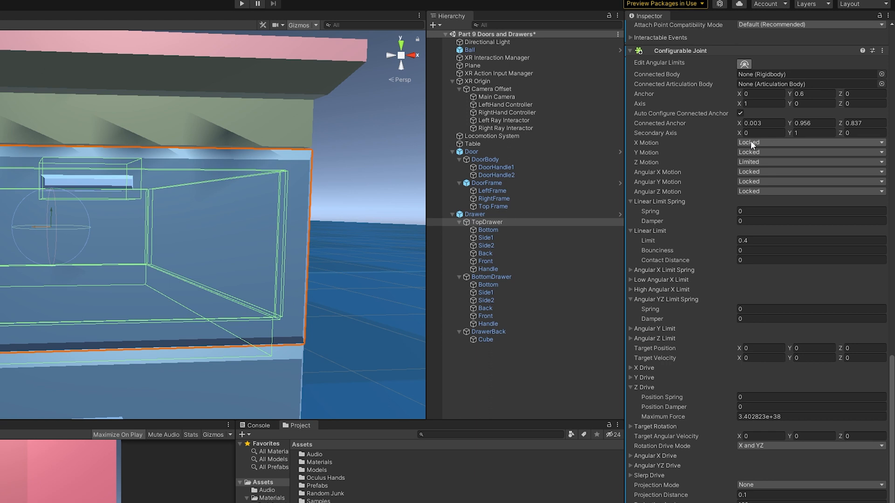
{"action": "mouse_move", "coordinate": [656, 166]}
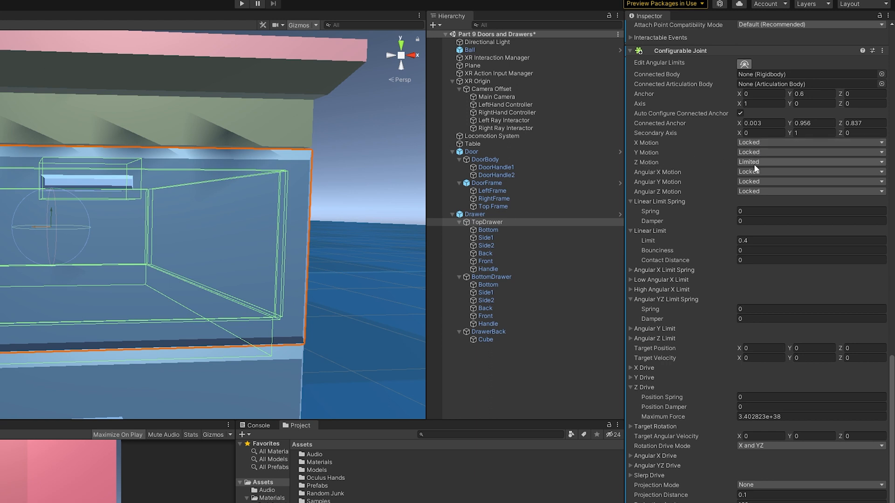
{"action": "mouse_move", "coordinate": [648, 180]}
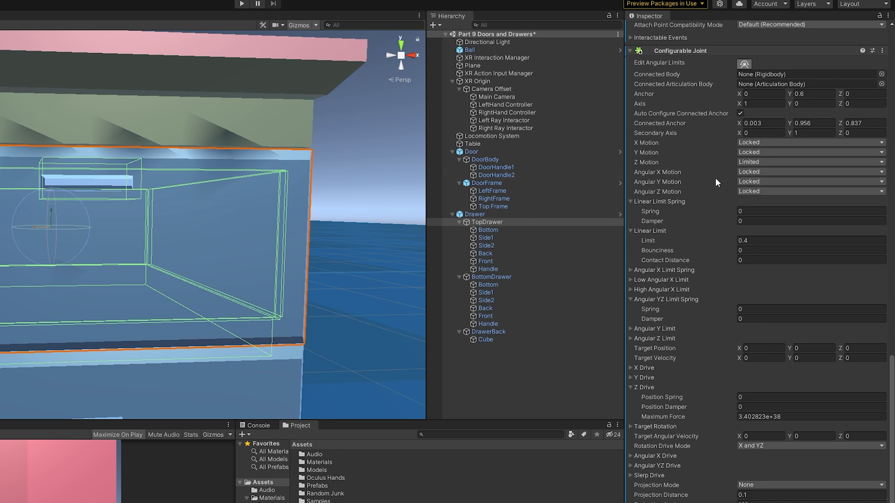
{"action": "mouse_move", "coordinate": [638, 239]}
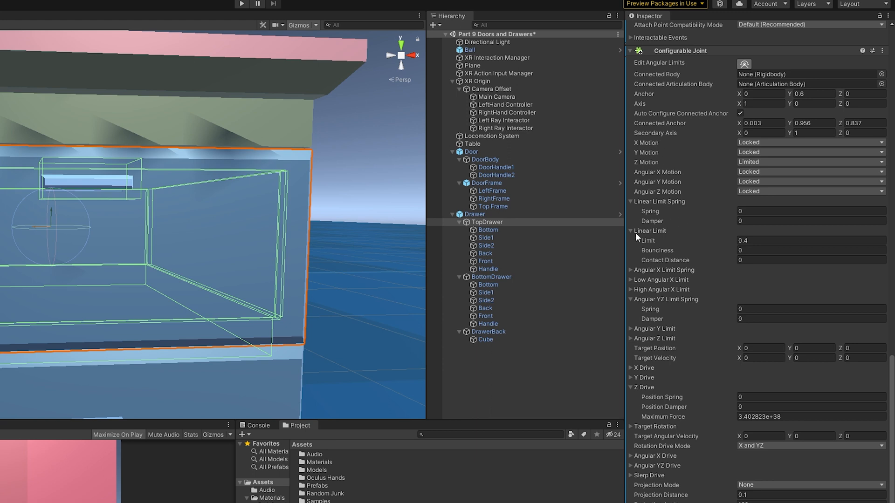
- Limit the joint's Z slide to 0.4, then select DrawerBack to remove its Box Collider
{"action": "left_click", "coordinate": [810, 240]}
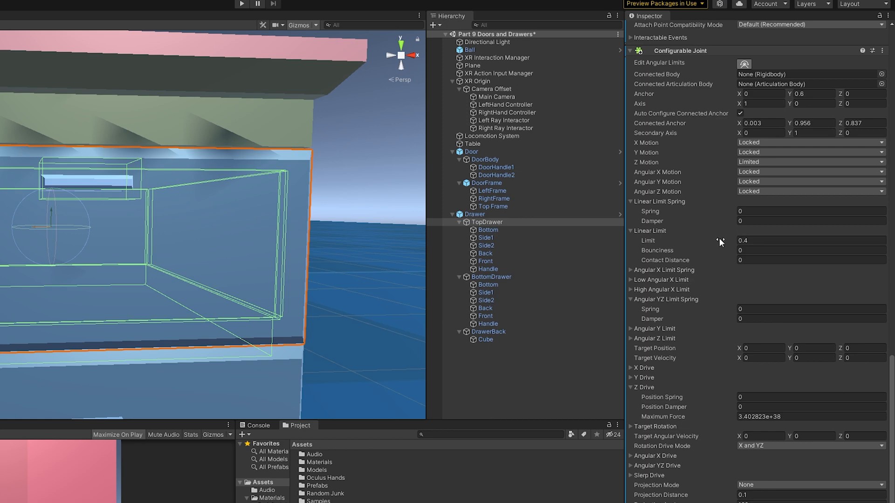
{"action": "mouse_move", "coordinate": [682, 180]}
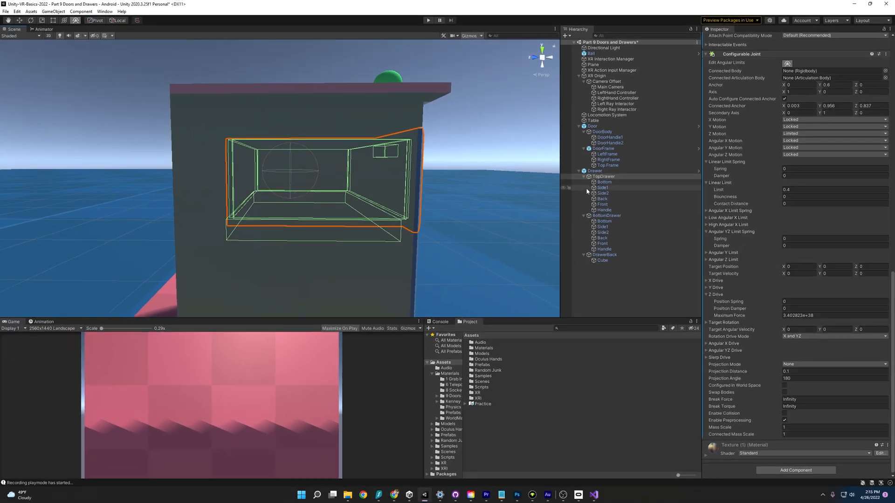
{"action": "left_click", "coordinate": [604, 255]}
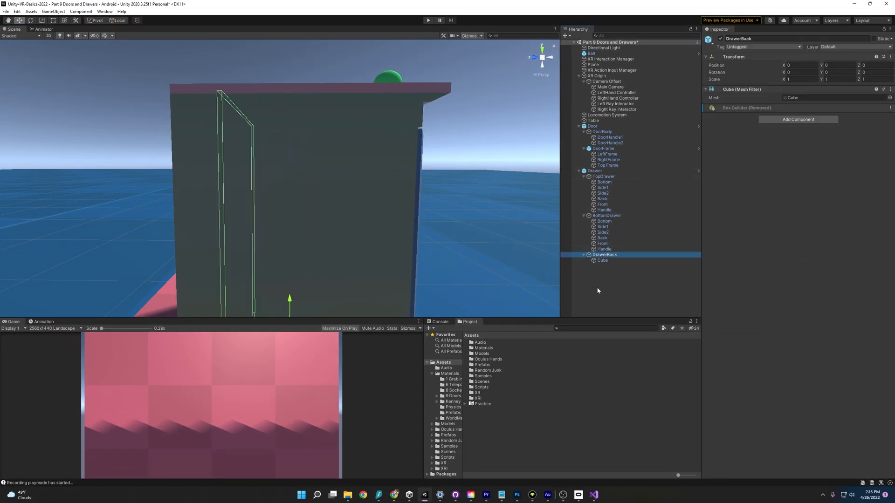
- Play the scene to try pulling the top drawer with the VR hands, then stop
{"action": "left_click", "coordinate": [603, 176]}
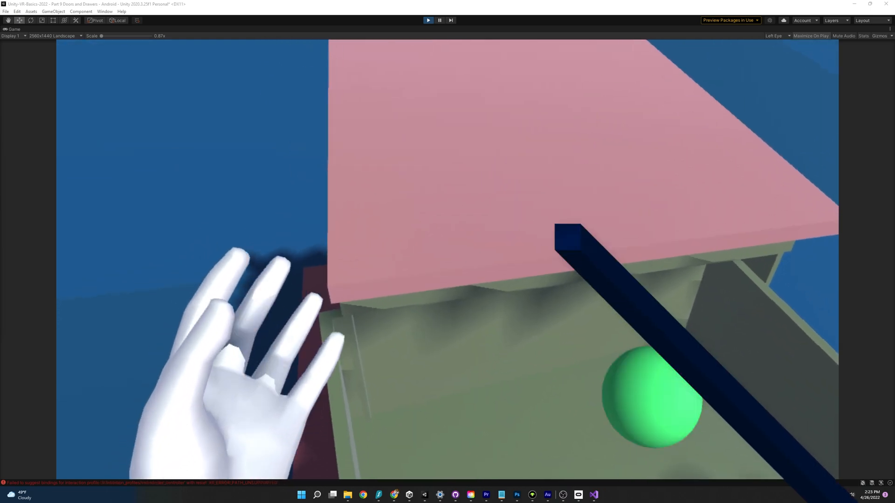
{"action": "left_click", "coordinate": [428, 19]}
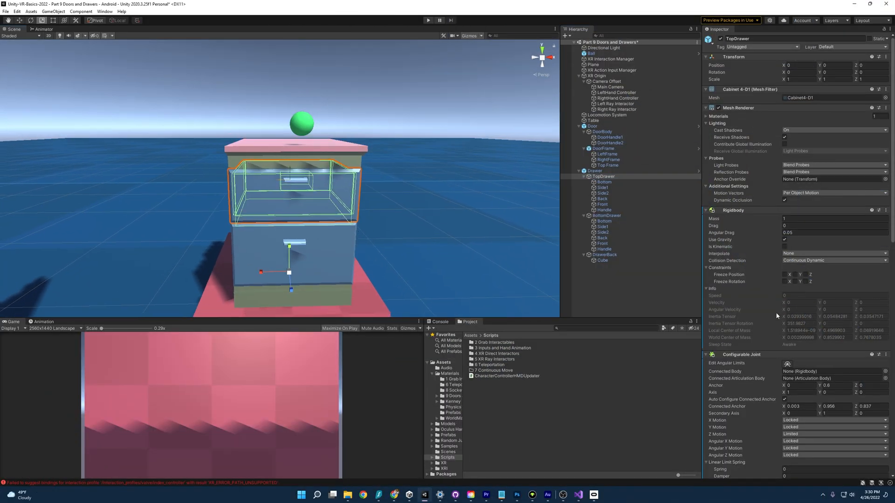
- Remove the XR Grab Interactable component from TopDrawer via its component menu
{"action": "scroll", "scroll_direction": "down", "scroll_amount": 3}
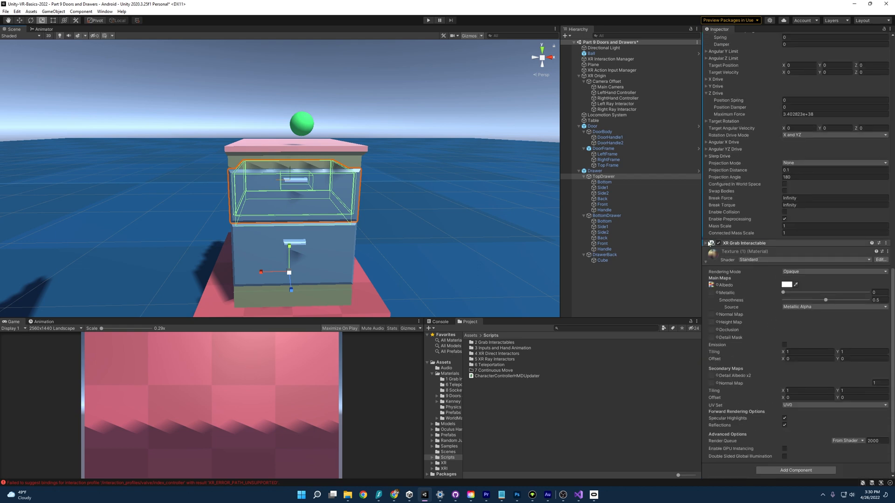
{"action": "left_click", "coordinate": [710, 242]}
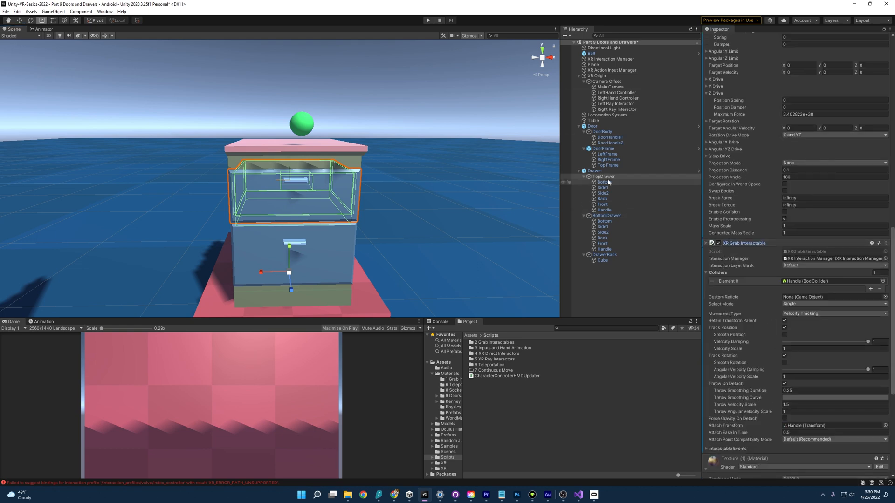
{"action": "left_click", "coordinate": [878, 243]}
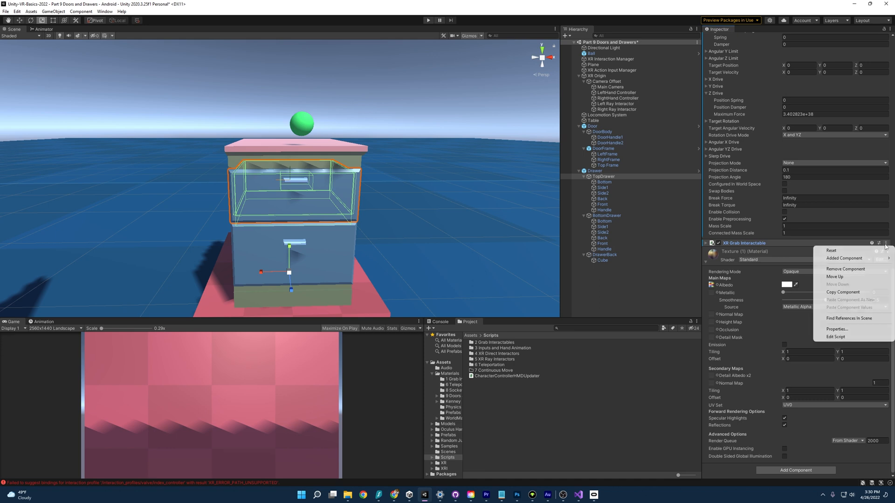
{"action": "left_click", "coordinate": [602, 204]}
{"action": "type", "text": "xr"}
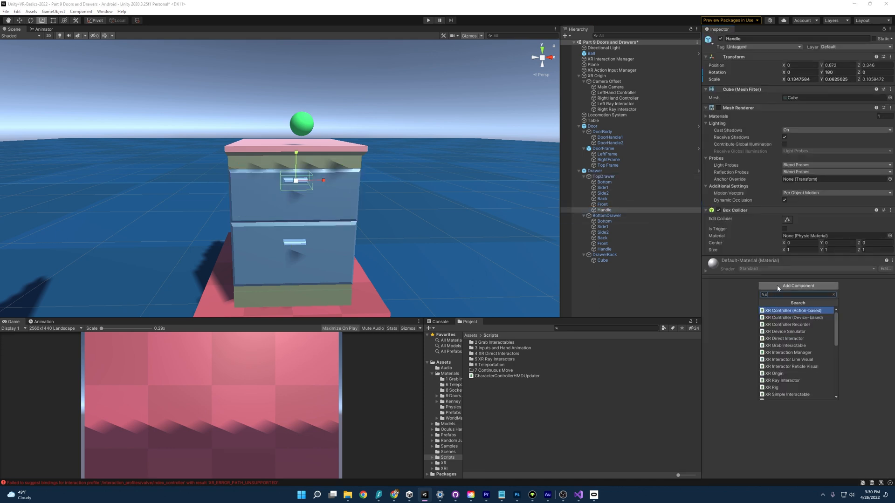
- Give the Handle an XR Grab Interactable with continuous dynamic collision and velocity tracking
{"action": "left_click", "coordinate": [784, 344]}
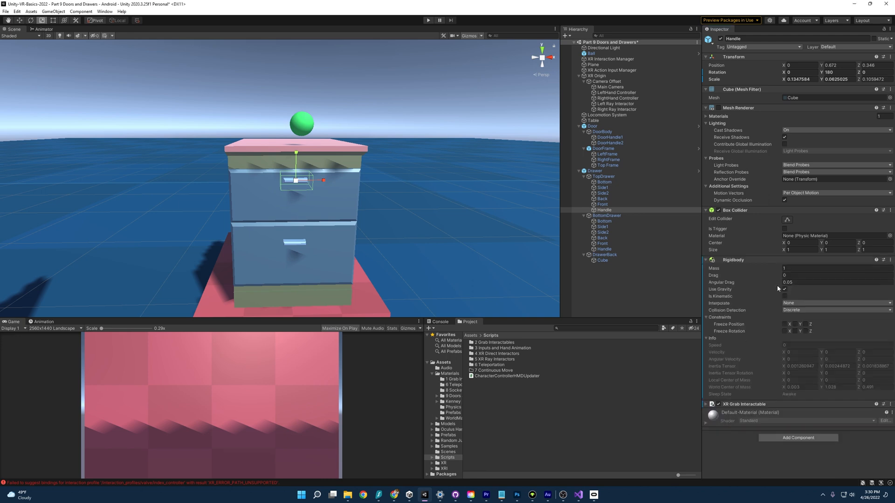
{"action": "mouse_move", "coordinate": [806, 322]}
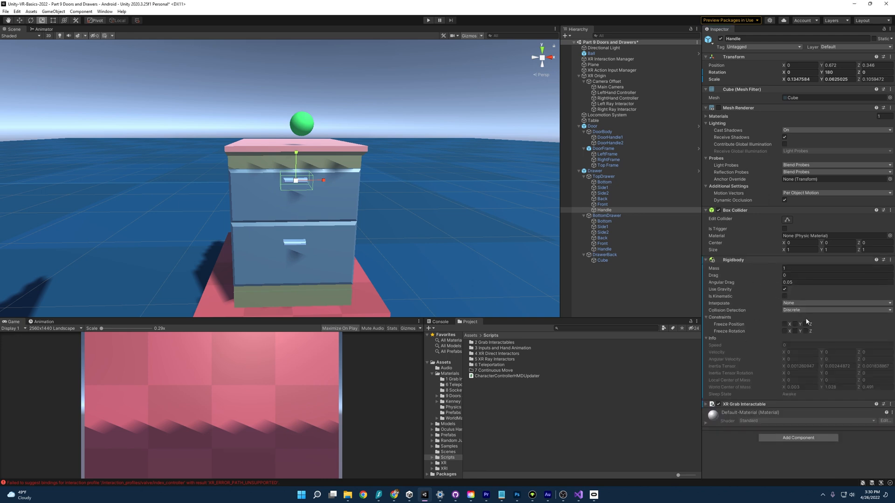
{"action": "left_click", "coordinate": [833, 309]}
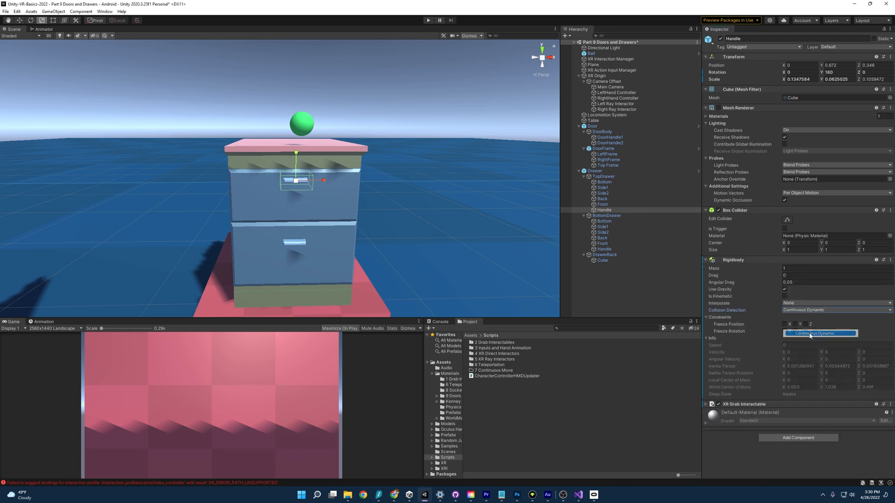
{"action": "scroll", "scroll_direction": "down", "scroll_amount": 3}
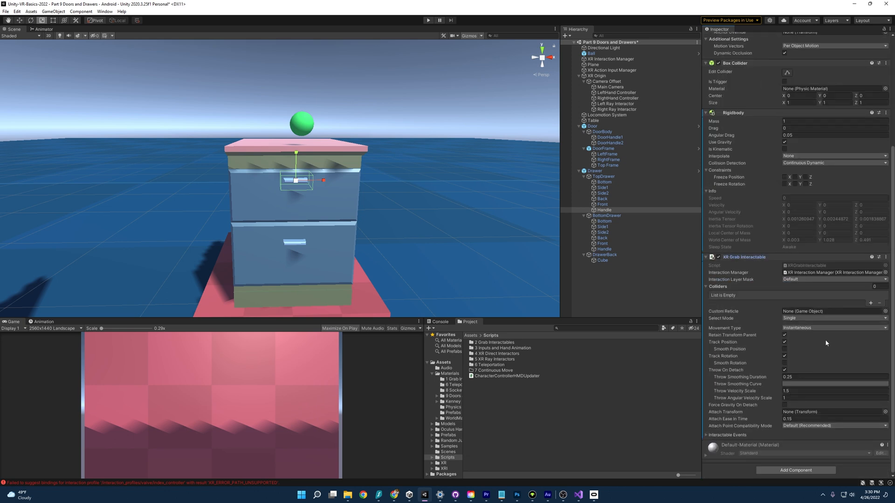
{"action": "left_click", "coordinate": [833, 327]}
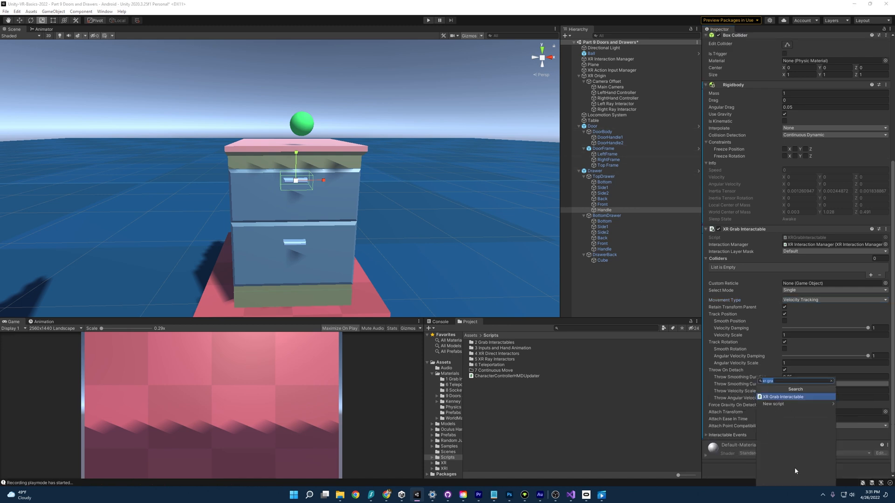
- Add a Fixed Joint to the Handle connected to TopDrawer
{"action": "left_click", "coordinate": [782, 397]}
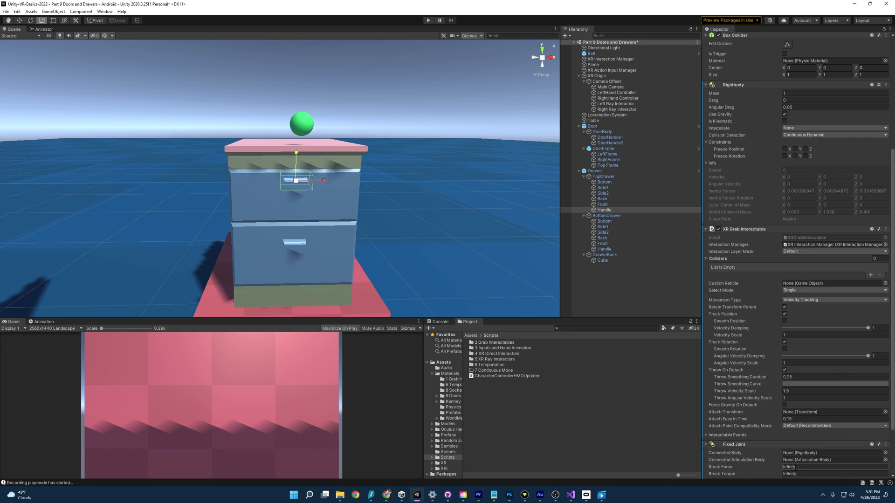
{"action": "scroll", "scroll_direction": "down", "scroll_amount": 3}
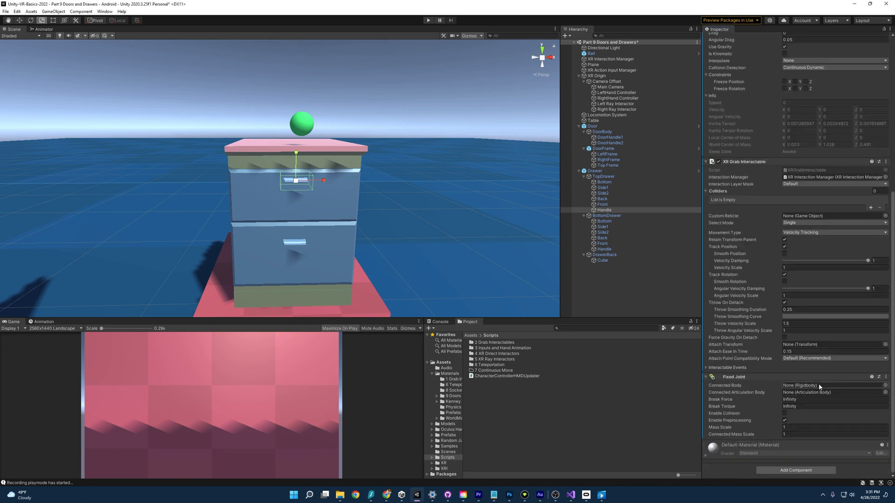
{"action": "left_click", "coordinate": [603, 176]}
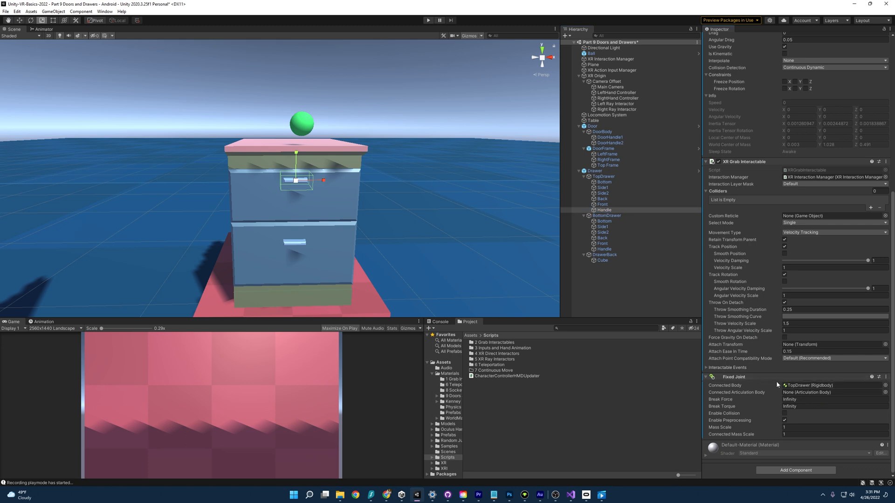
{"action": "left_click", "coordinate": [602, 176]}
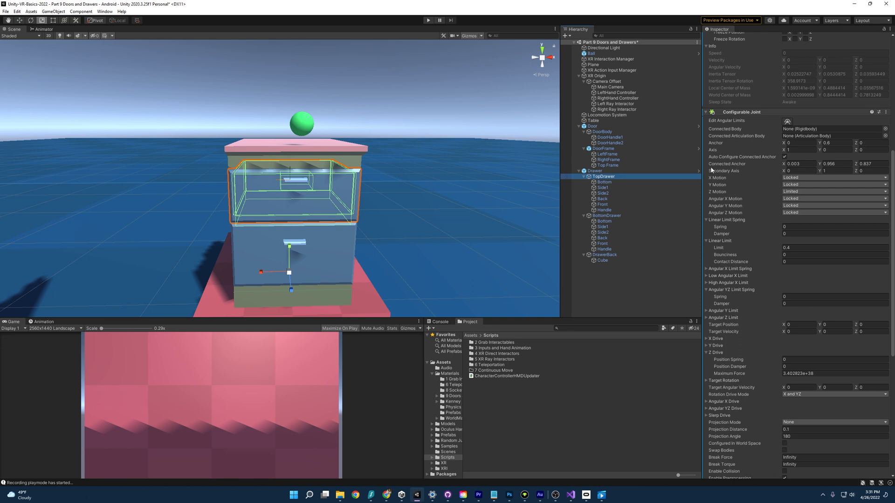
- Set TopDrawer's linear limit spring to 1 and damper to 10, then play to test the drawer
{"action": "left_click", "coordinate": [604, 210]}
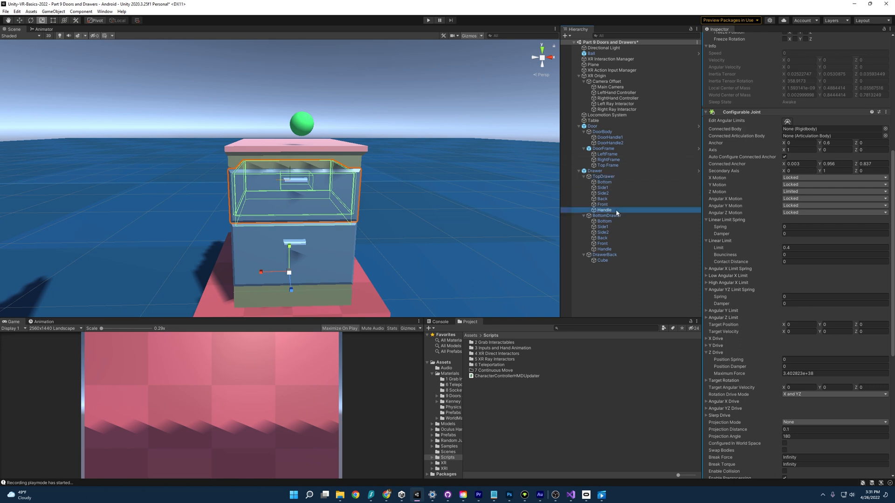
{"action": "left_click", "coordinate": [603, 176]}
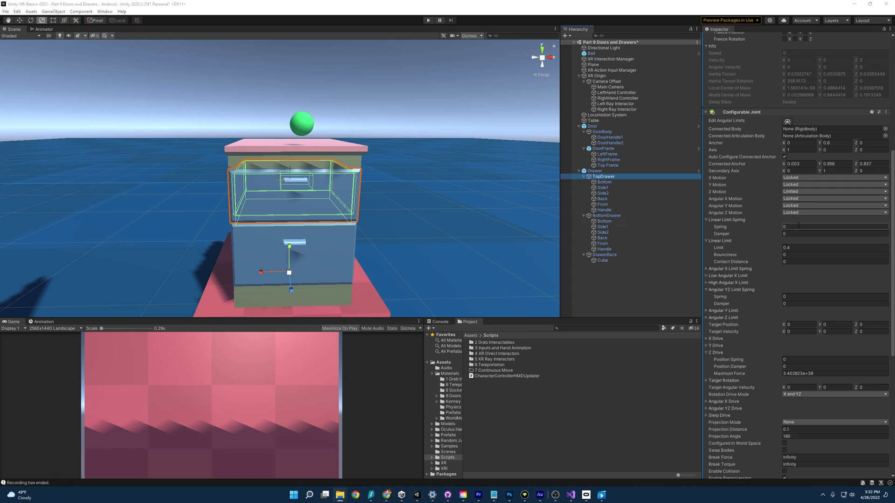
{"action": "left_click", "coordinate": [833, 226]}
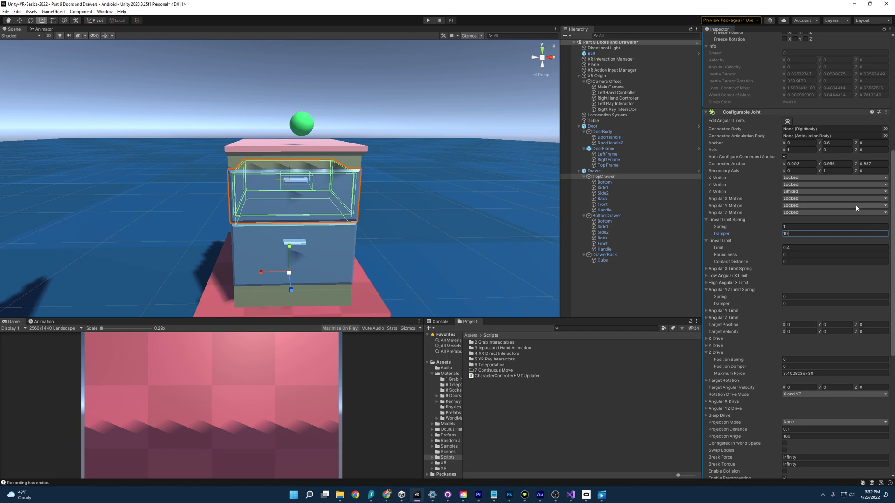
{"action": "mouse_move", "coordinate": [410, 234]}
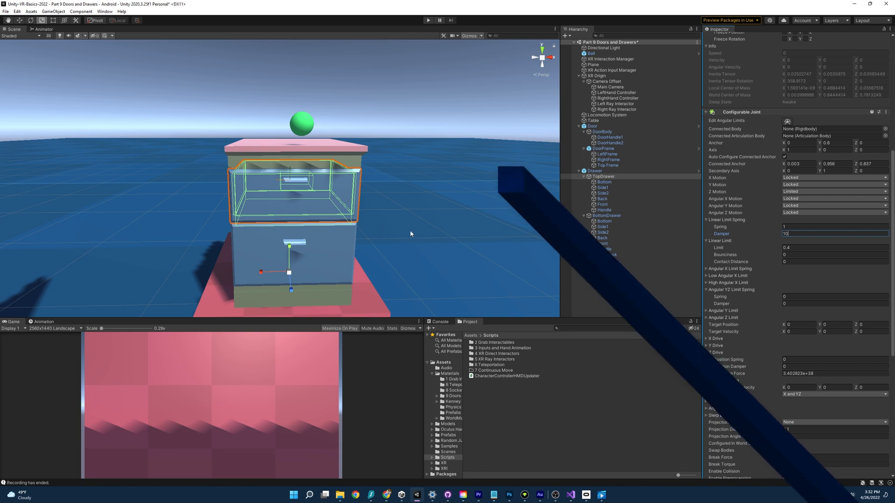
{"action": "left_click", "coordinate": [427, 20]}
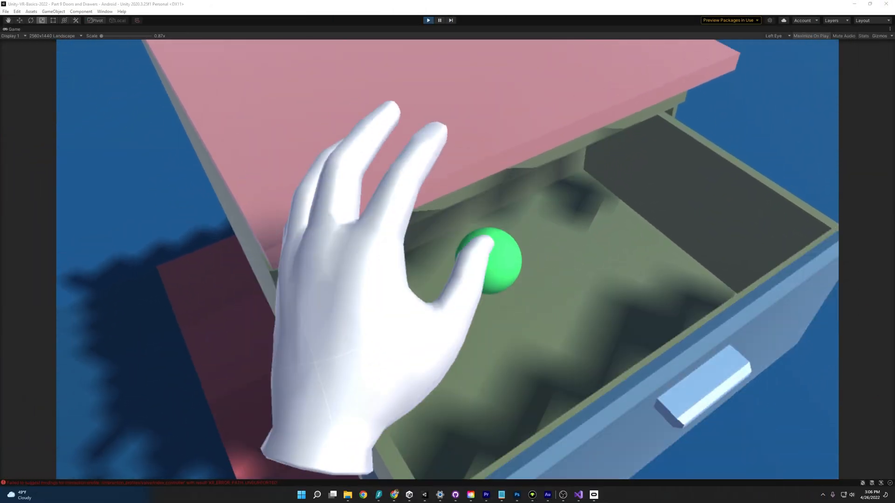